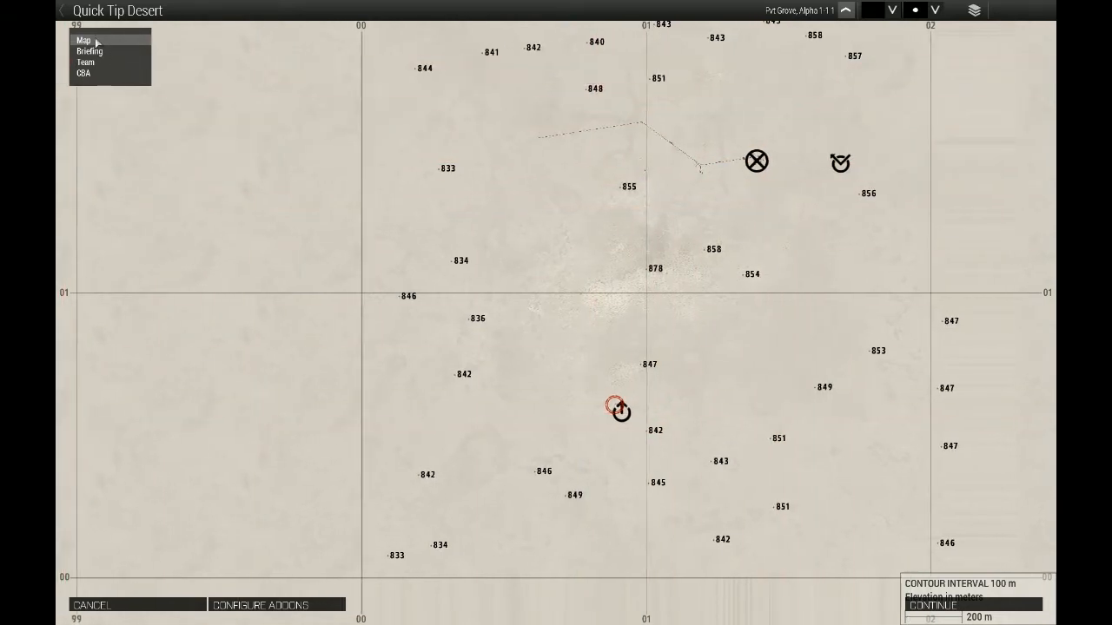
Step: Open the briefing list and view the Situation, Signal and Execution entries
{"action": "left_click", "coordinate": [89, 50]}
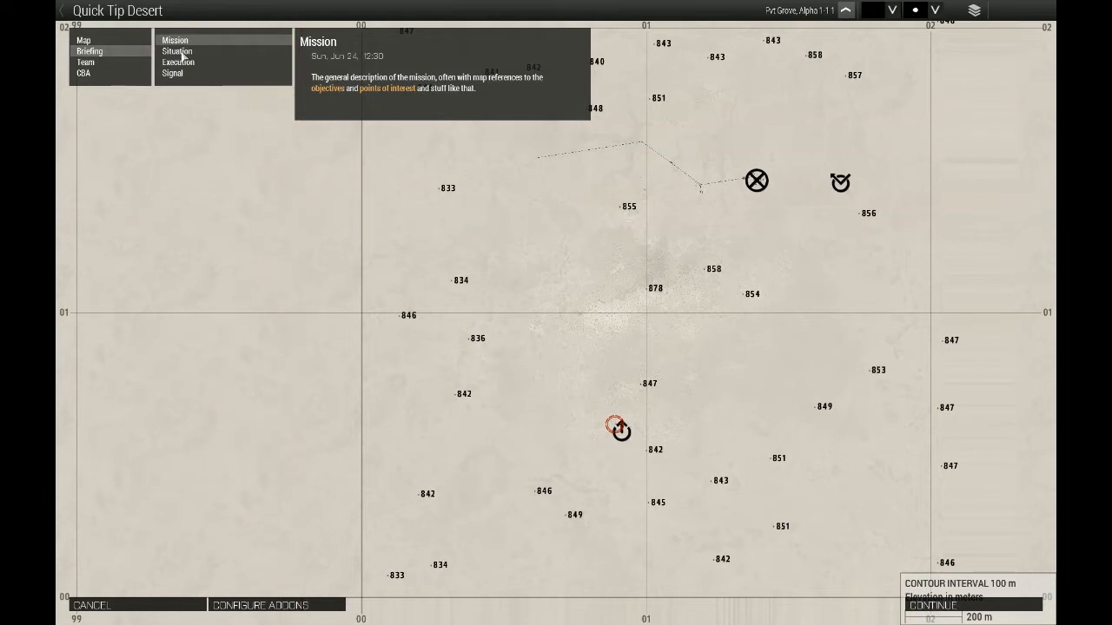
{"action": "left_click", "coordinate": [177, 51]}
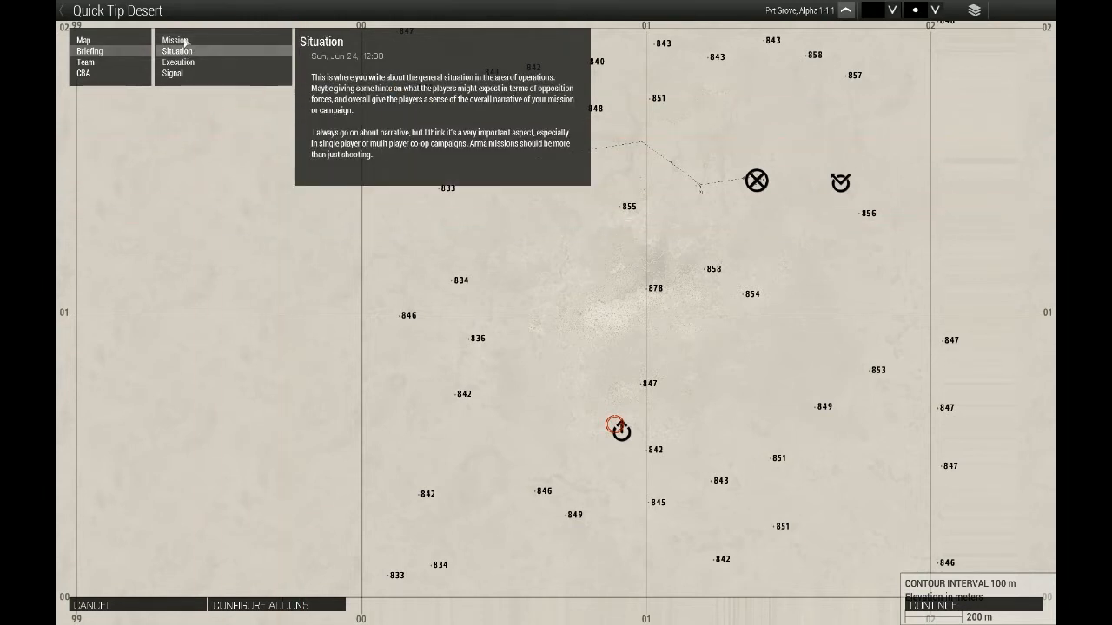
{"action": "left_click", "coordinate": [172, 73]}
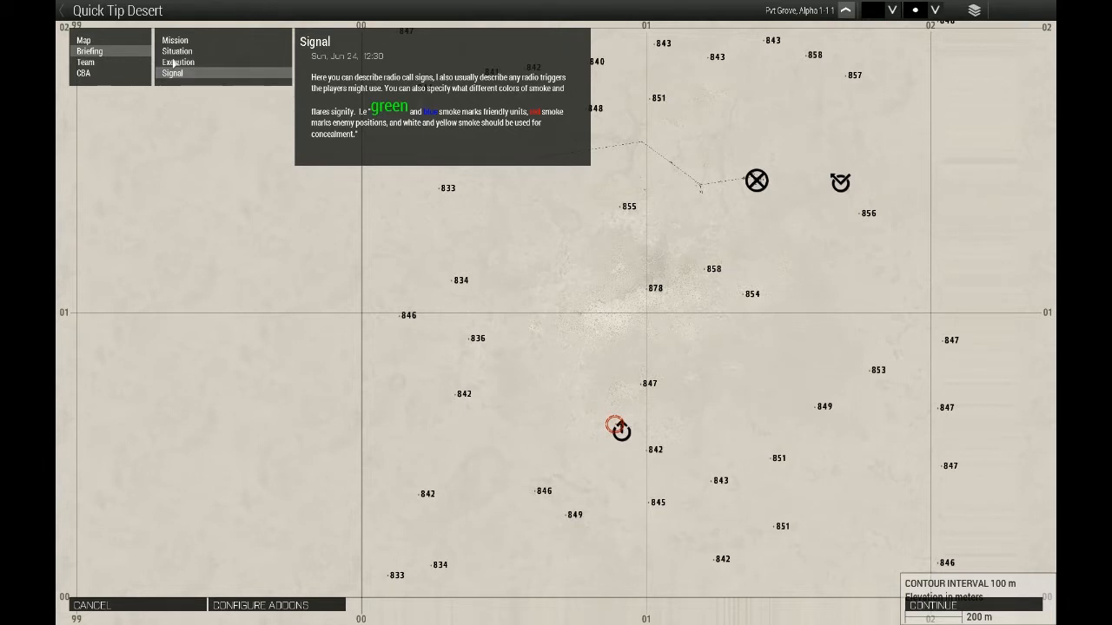
{"action": "left_click", "coordinate": [178, 62]}
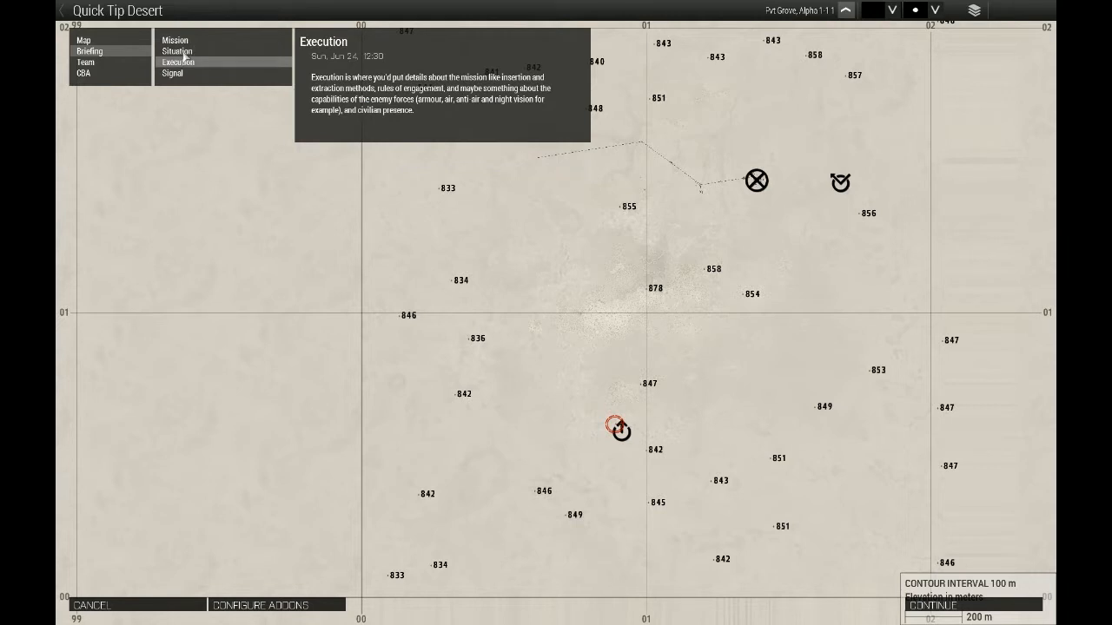
Step: View Situation and Mission, follow the orange 'objectives' map link, then view Signal
{"action": "left_click", "coordinate": [176, 51]}
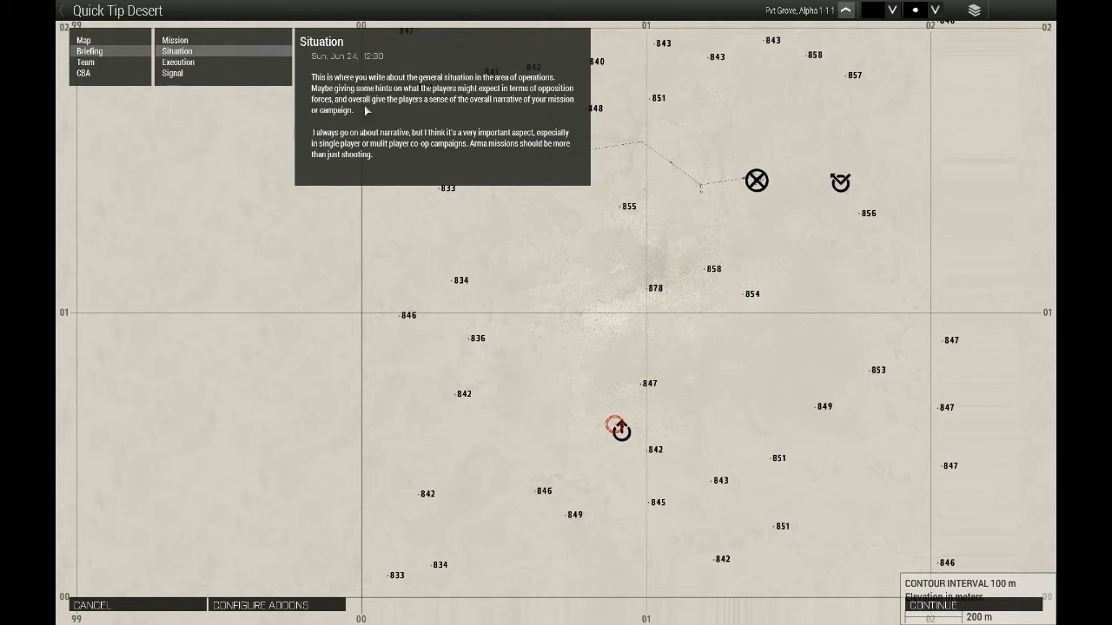
{"action": "mouse_move", "coordinate": [341, 167]}
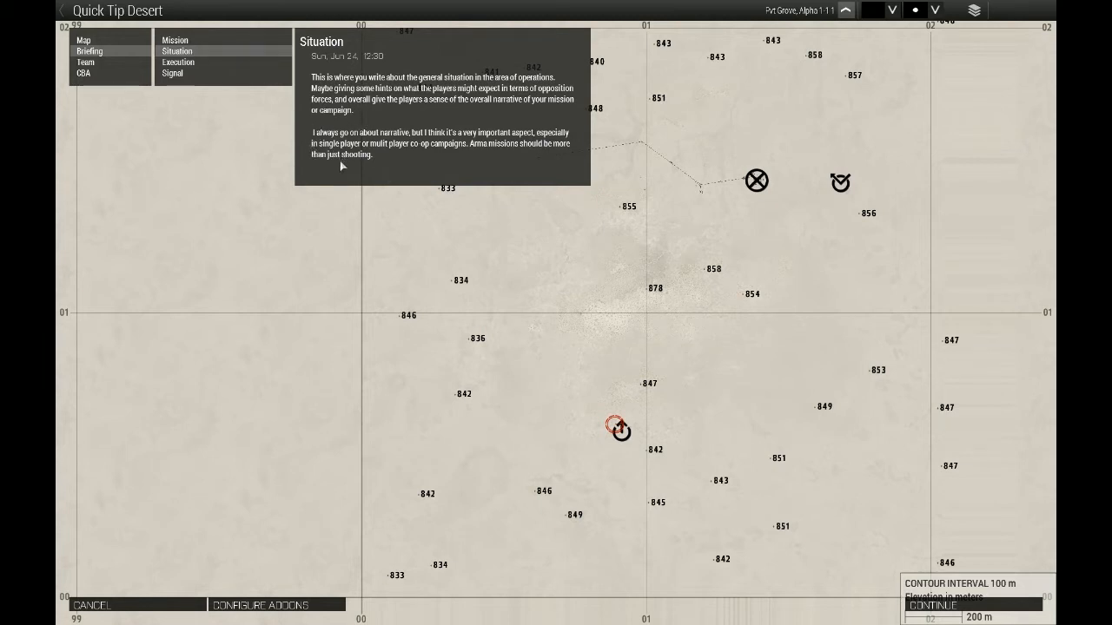
{"action": "mouse_move", "coordinate": [315, 130]}
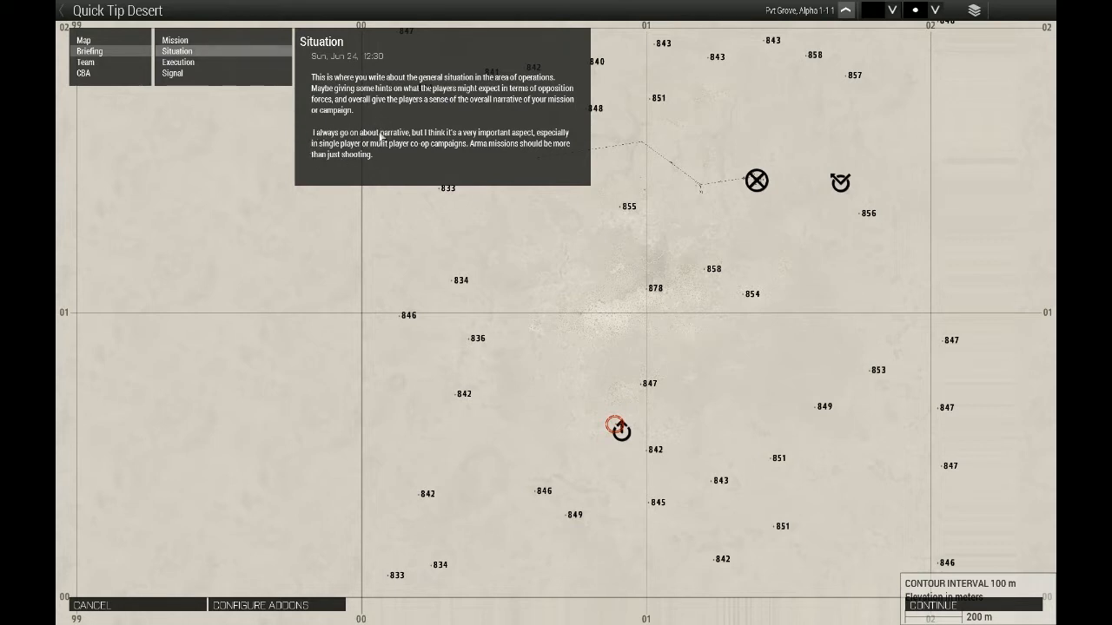
{"action": "left_click", "coordinate": [175, 40]}
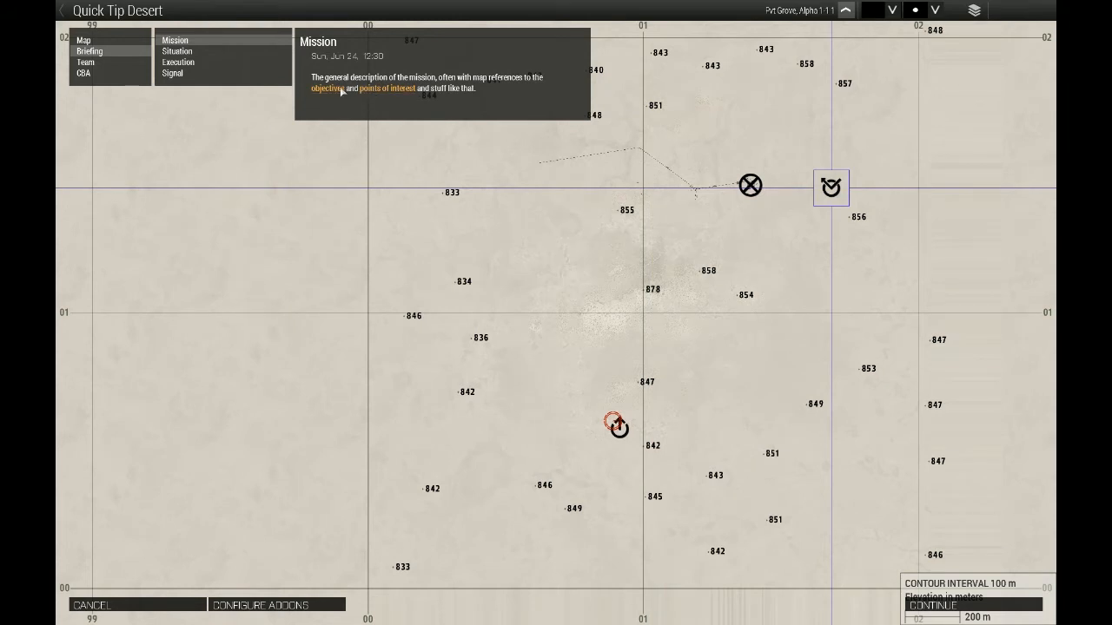
{"action": "mouse_move", "coordinate": [337, 93]}
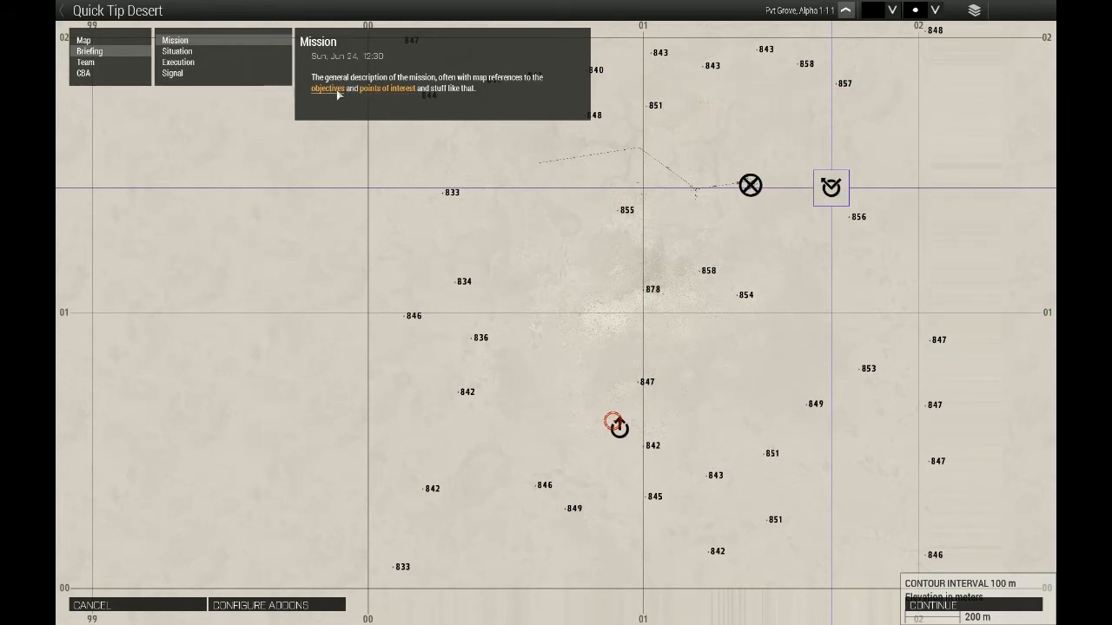
{"action": "left_click", "coordinate": [178, 62]}
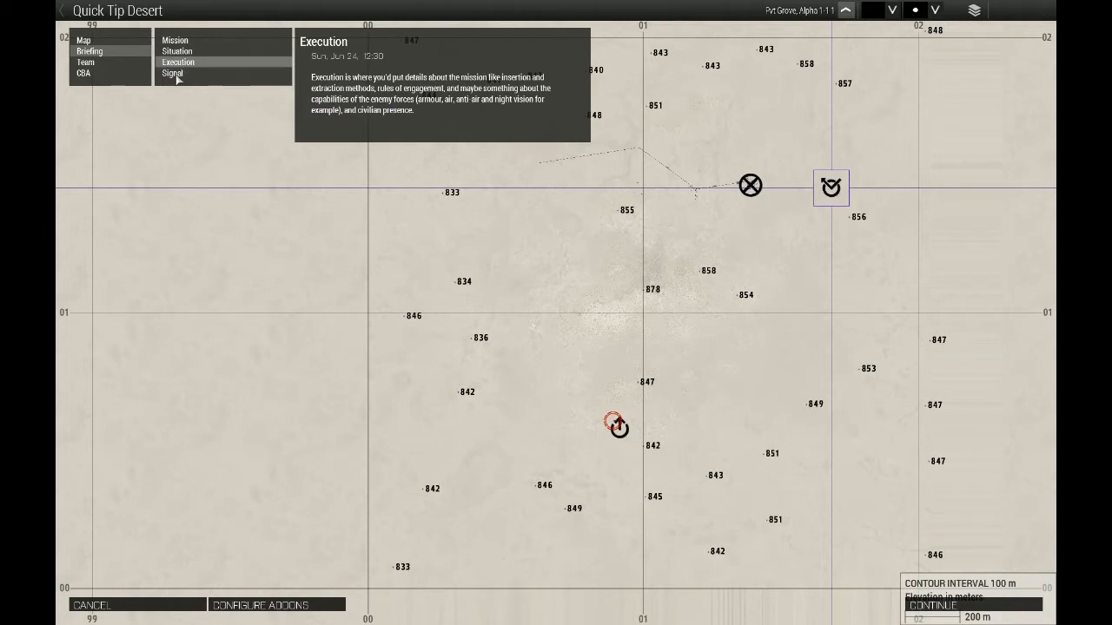
{"action": "left_click", "coordinate": [172, 73]}
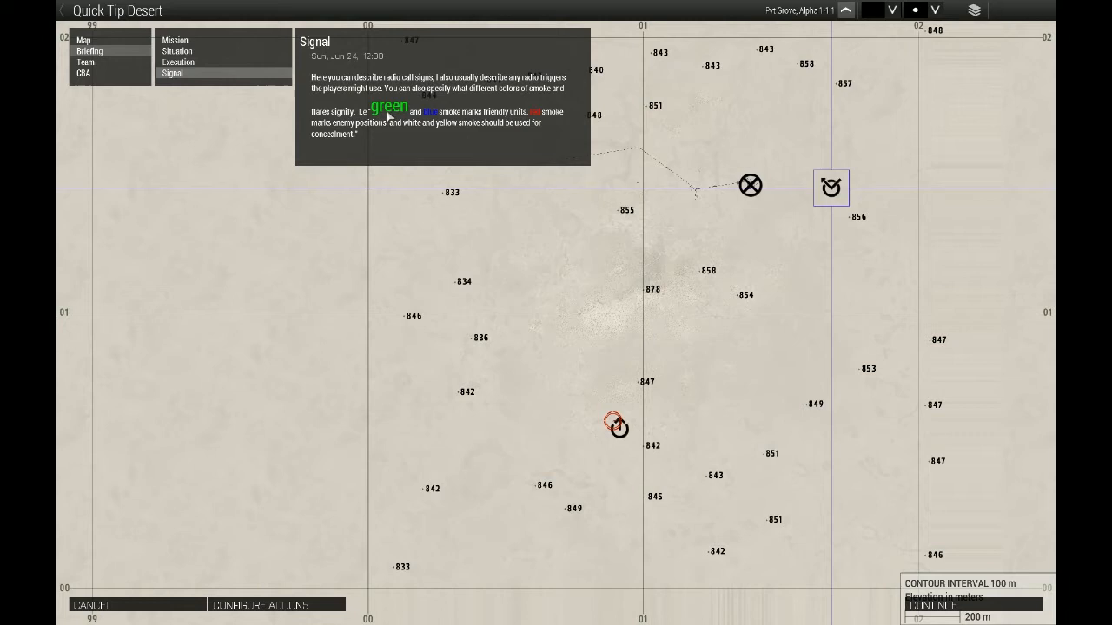
{"action": "mouse_move", "coordinate": [528, 130]}
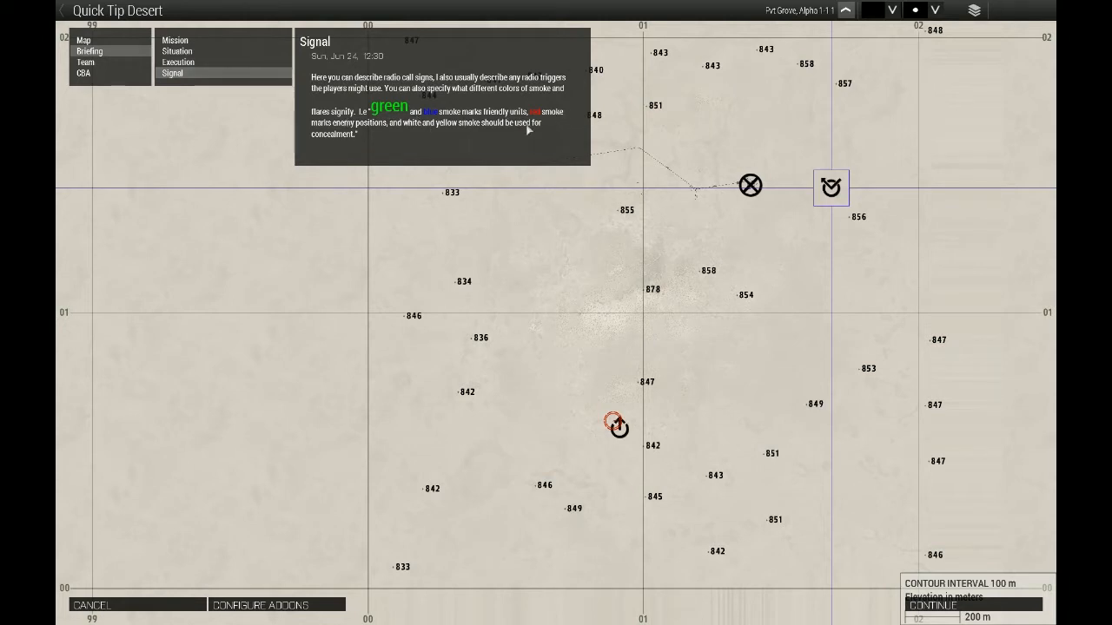
{"action": "mouse_move", "coordinate": [389, 131]}
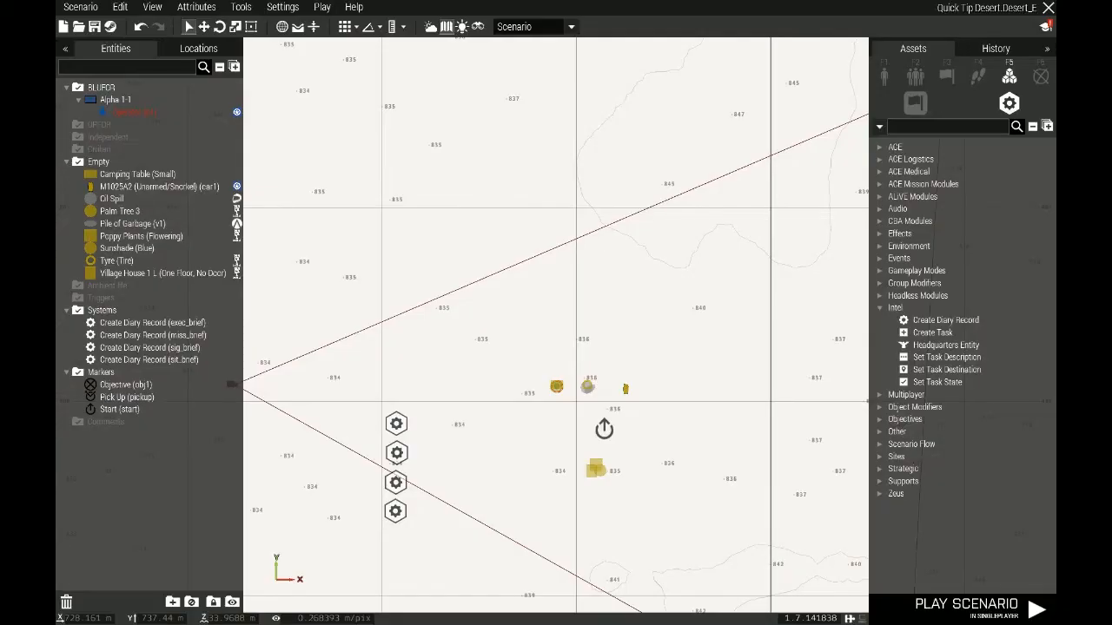
{"action": "mouse_move", "coordinate": [396, 424]}
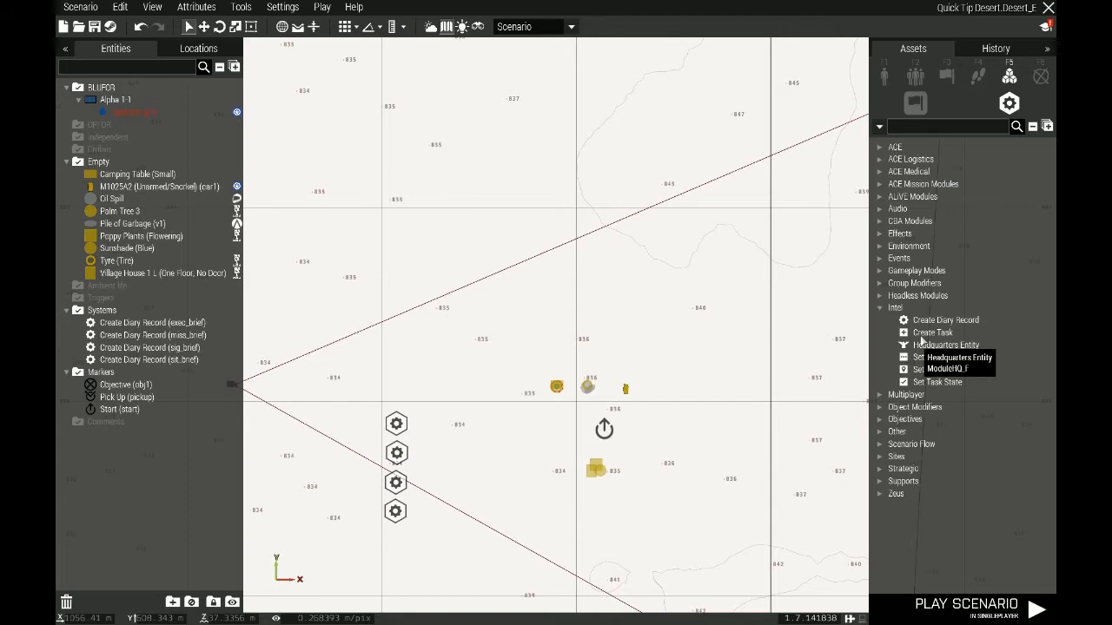
{"action": "mouse_move", "coordinate": [945, 320]}
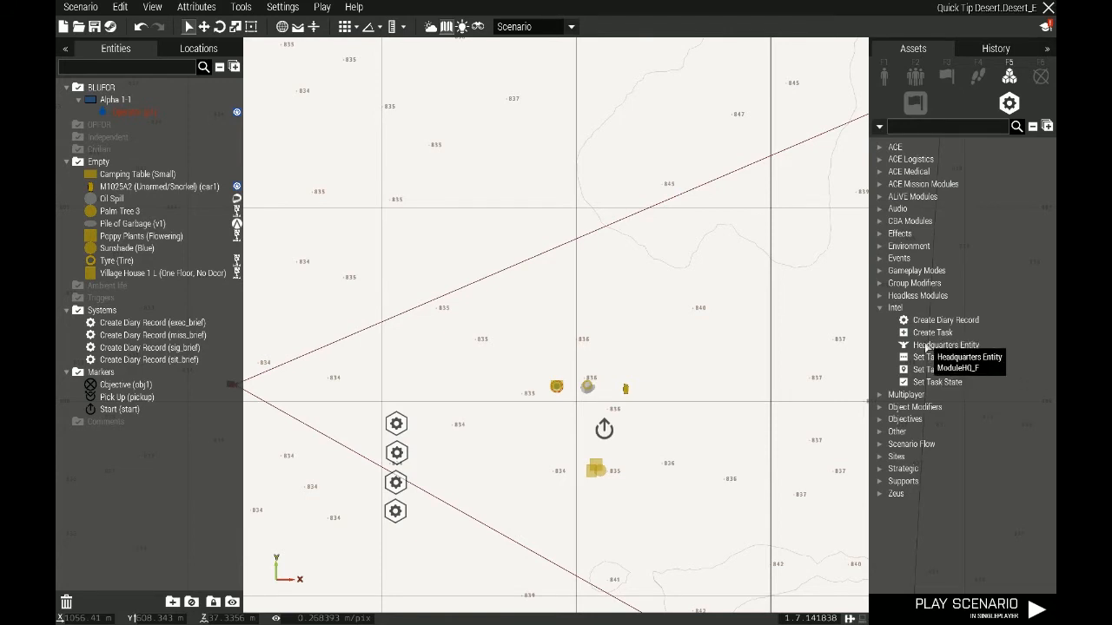
{"action": "mouse_move", "coordinate": [931, 333]}
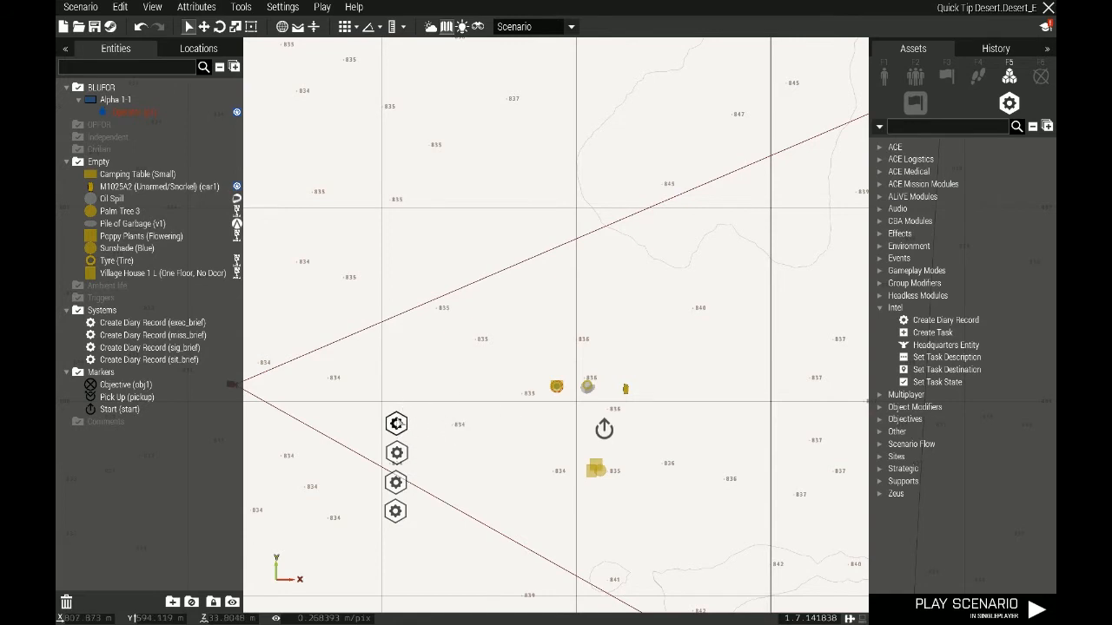
{"action": "mouse_move", "coordinate": [397, 404]}
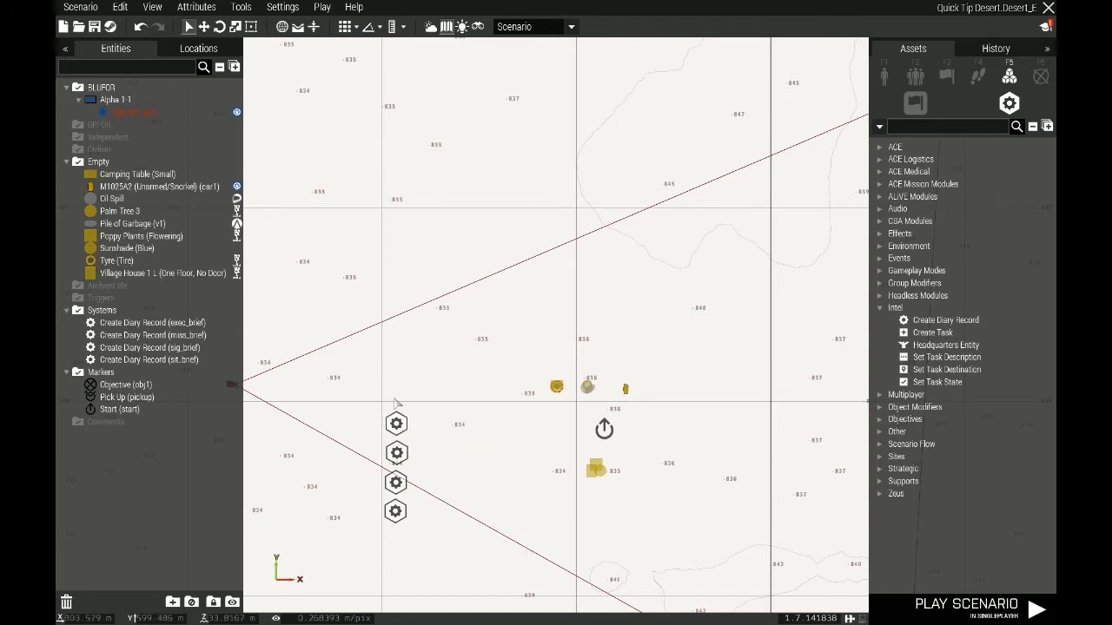
{"action": "mouse_move", "coordinate": [396, 424]}
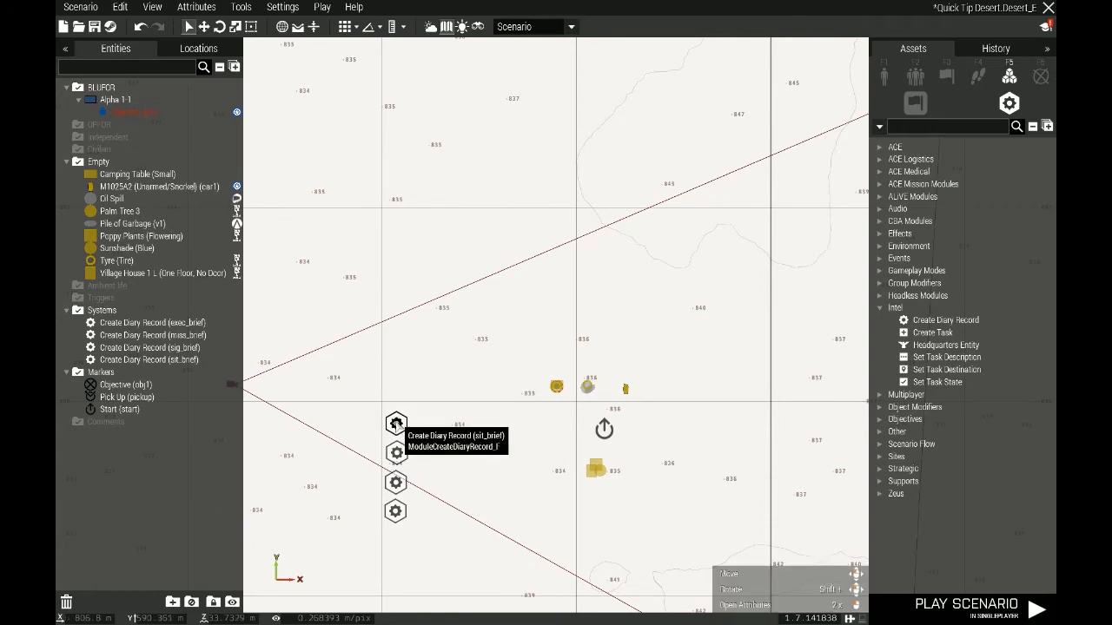
Step: Open sit_brief's attributes, try a groups owner, then keep All playable units and Situation title
{"action": "double_click", "coordinate": [396, 425]}
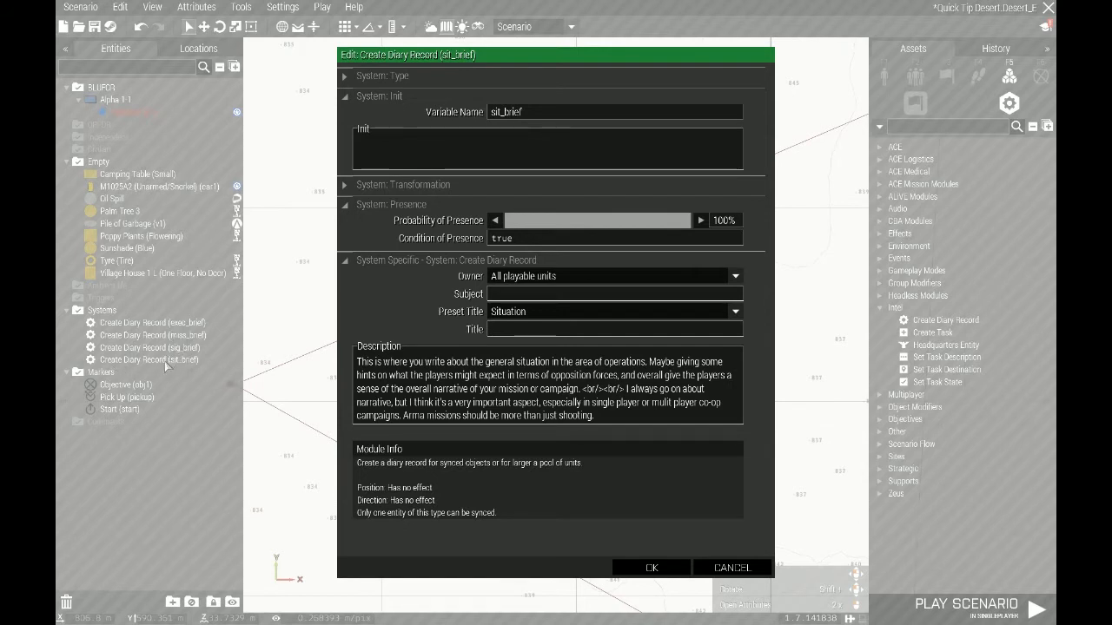
{"action": "mouse_move", "coordinate": [167, 367]}
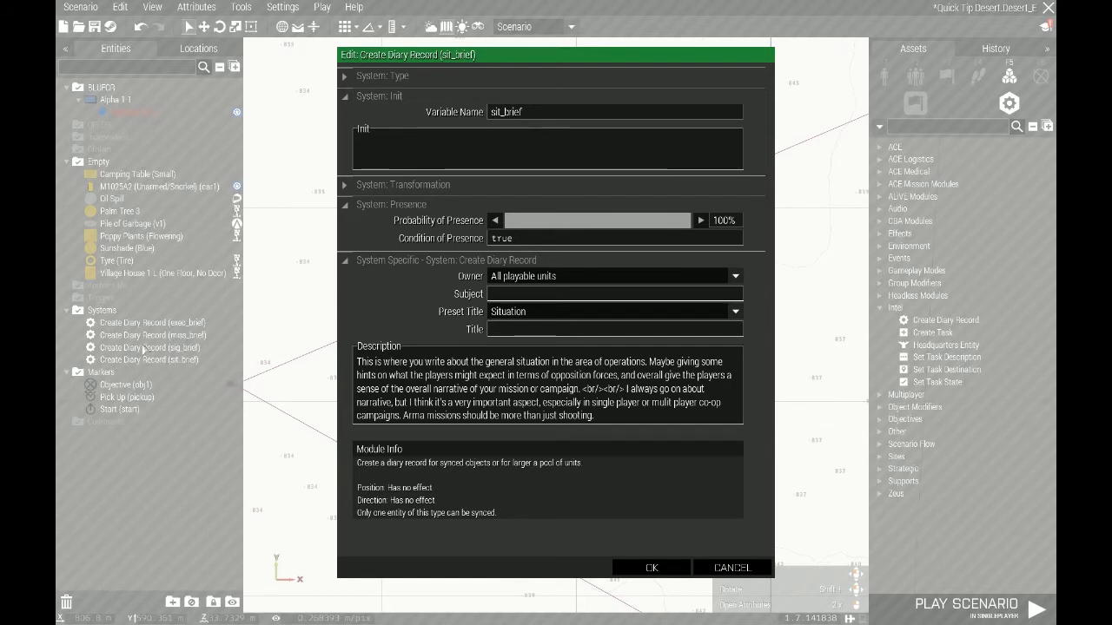
{"action": "mouse_move", "coordinate": [527, 326]}
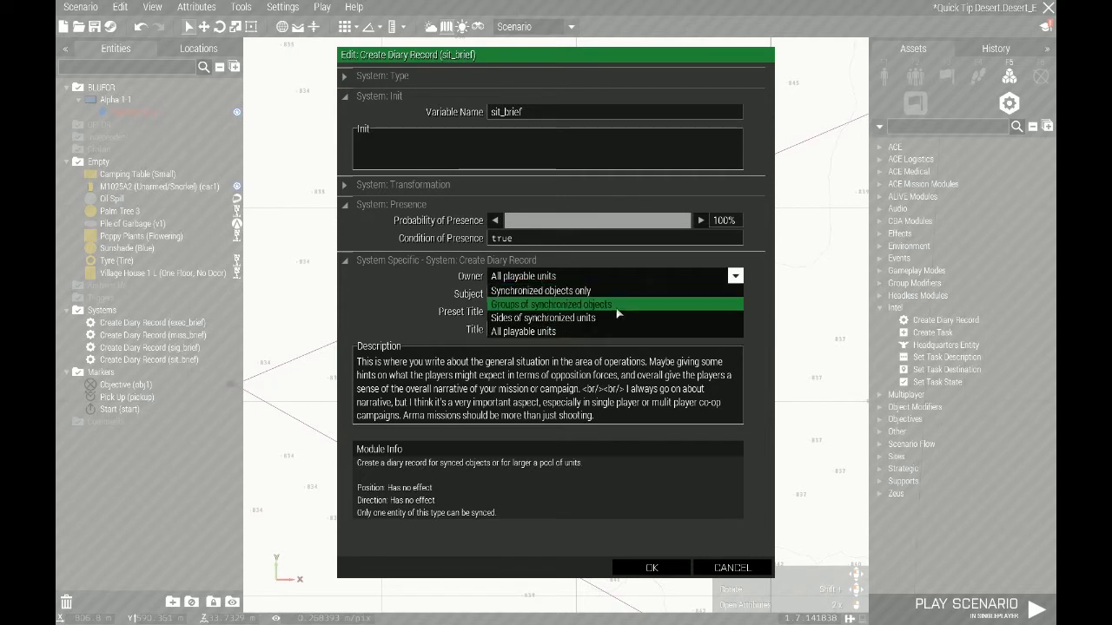
{"action": "left_click", "coordinate": [551, 304]}
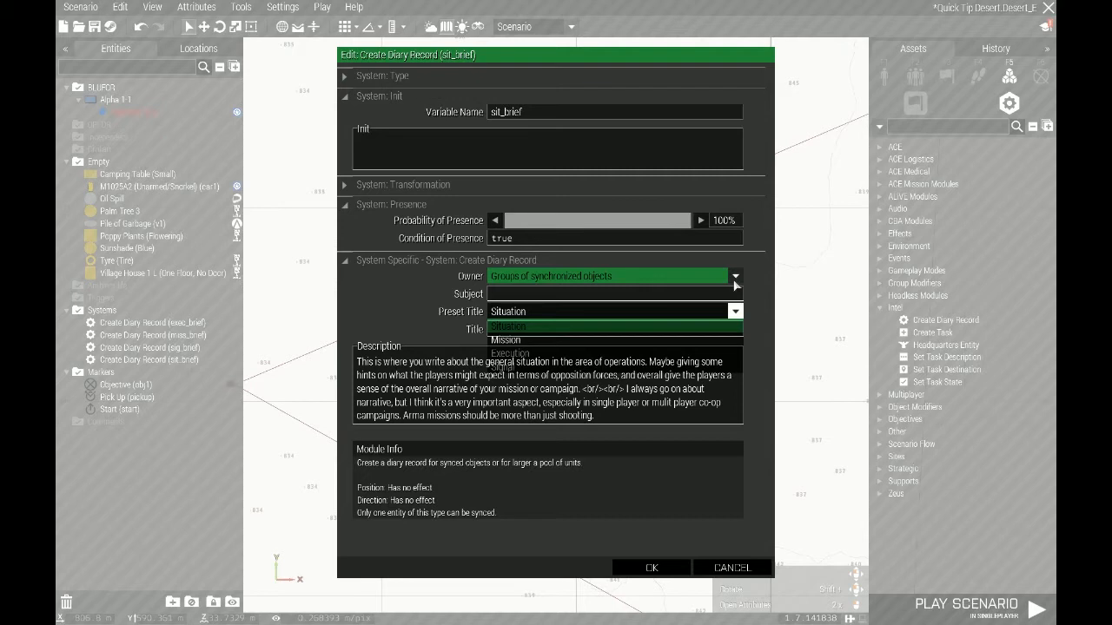
{"action": "left_click", "coordinate": [736, 276]}
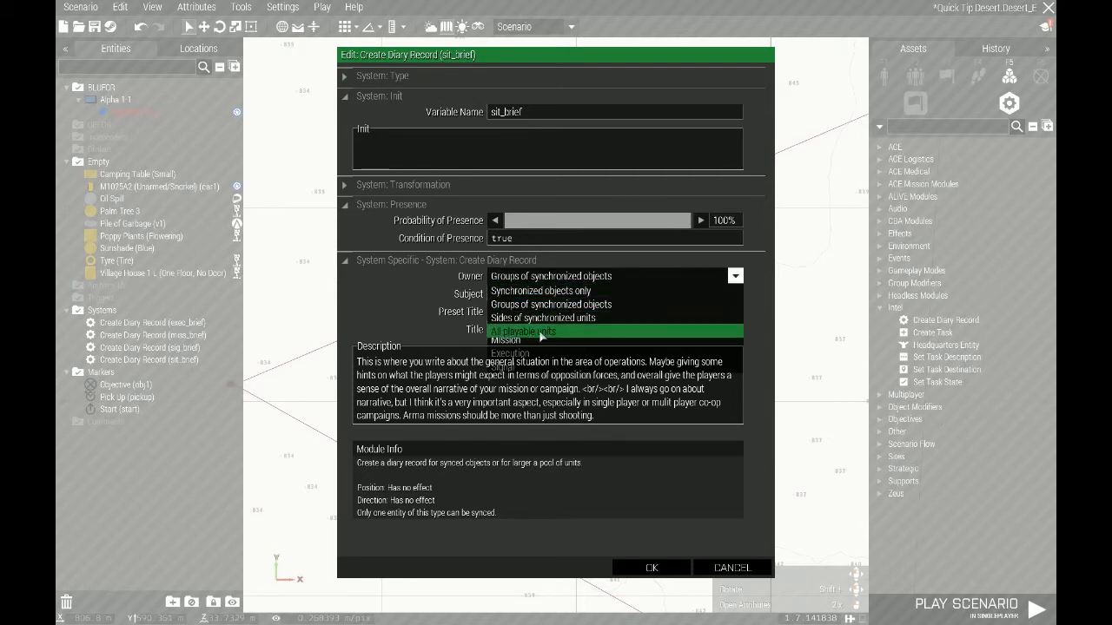
{"action": "left_click", "coordinate": [522, 331]}
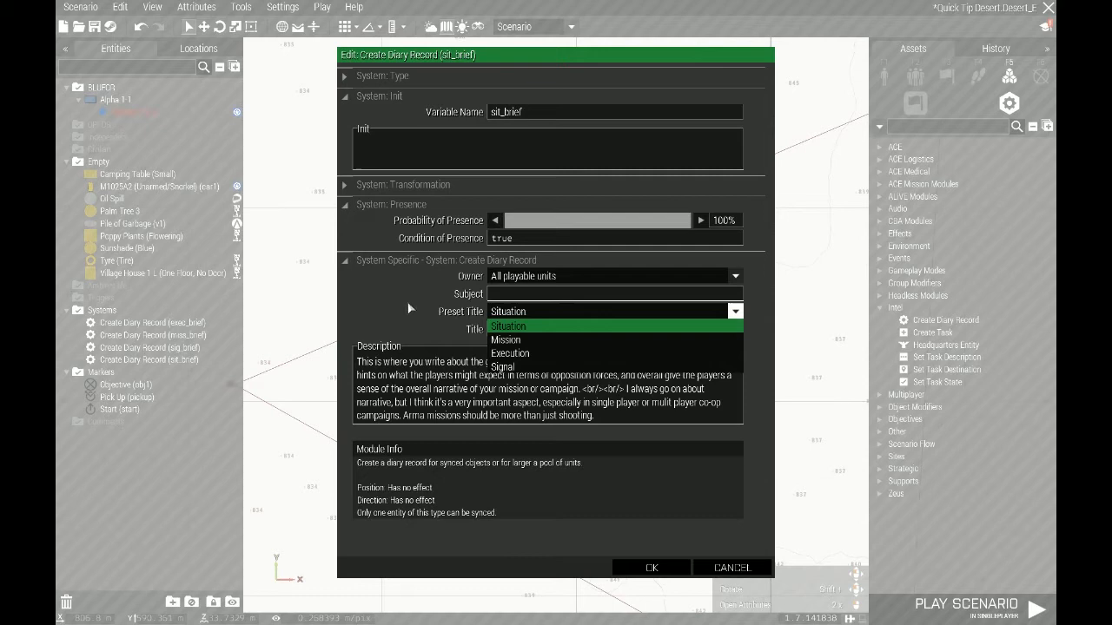
{"action": "mouse_move", "coordinate": [534, 340]}
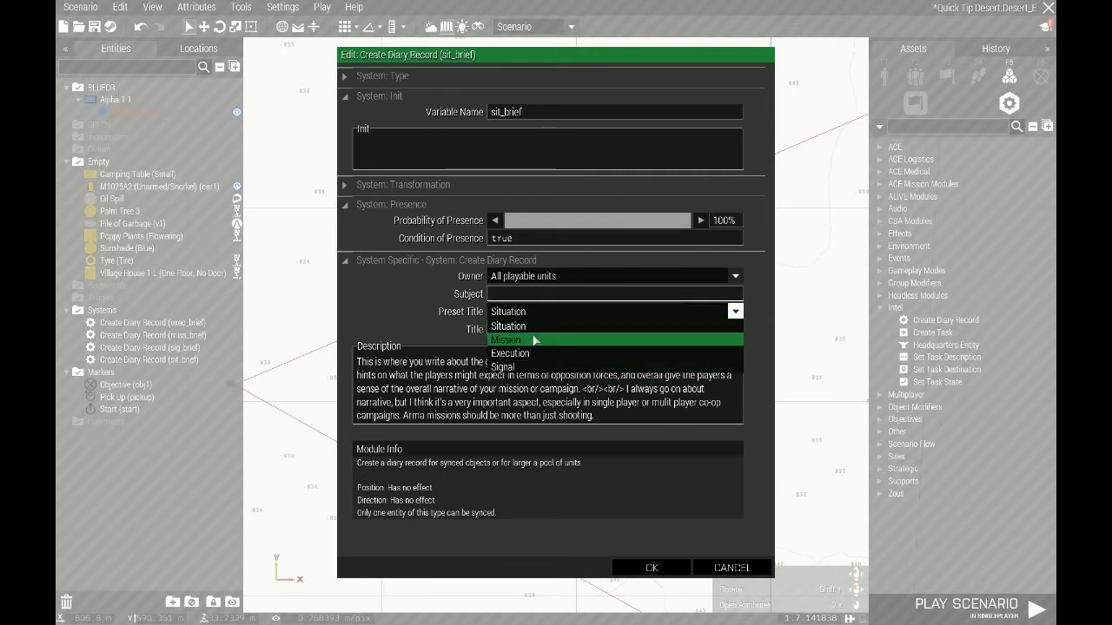
{"action": "mouse_move", "coordinate": [511, 353]}
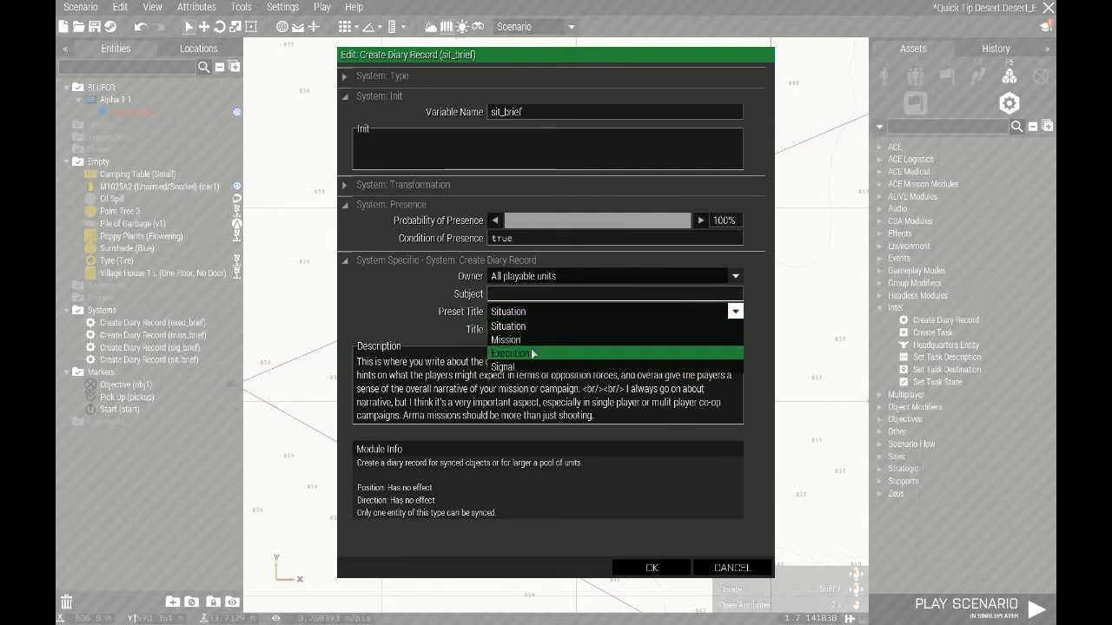
{"action": "left_click", "coordinate": [508, 311]}
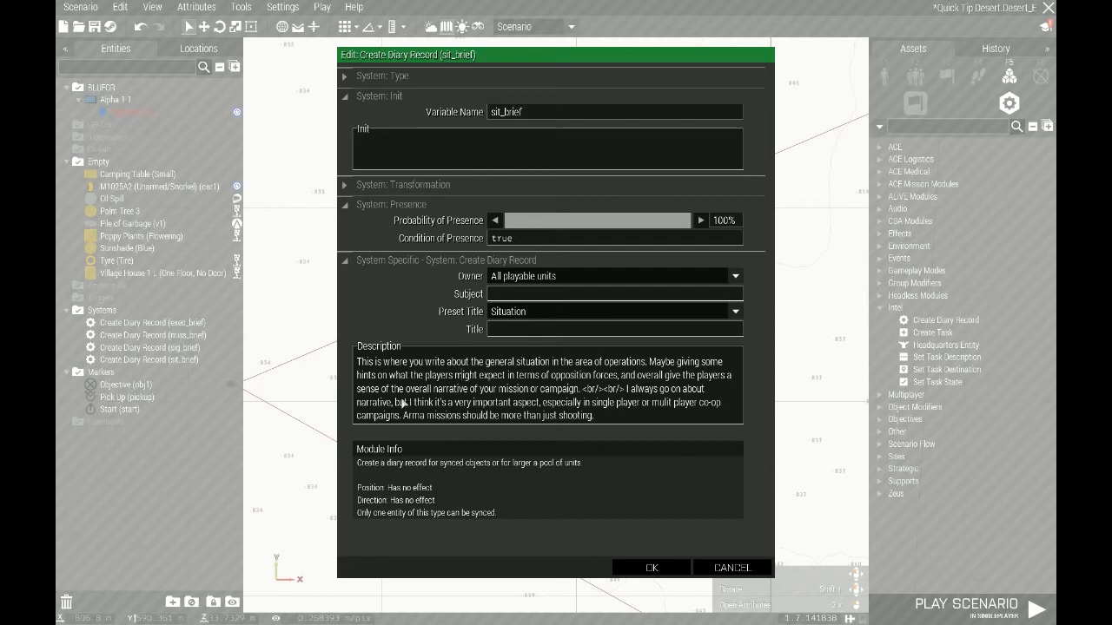
Step: Select the <br/><br/> tags in sit_brief's Description, then confirm the dialog with OK
{"action": "double_click", "coordinate": [602, 389]}
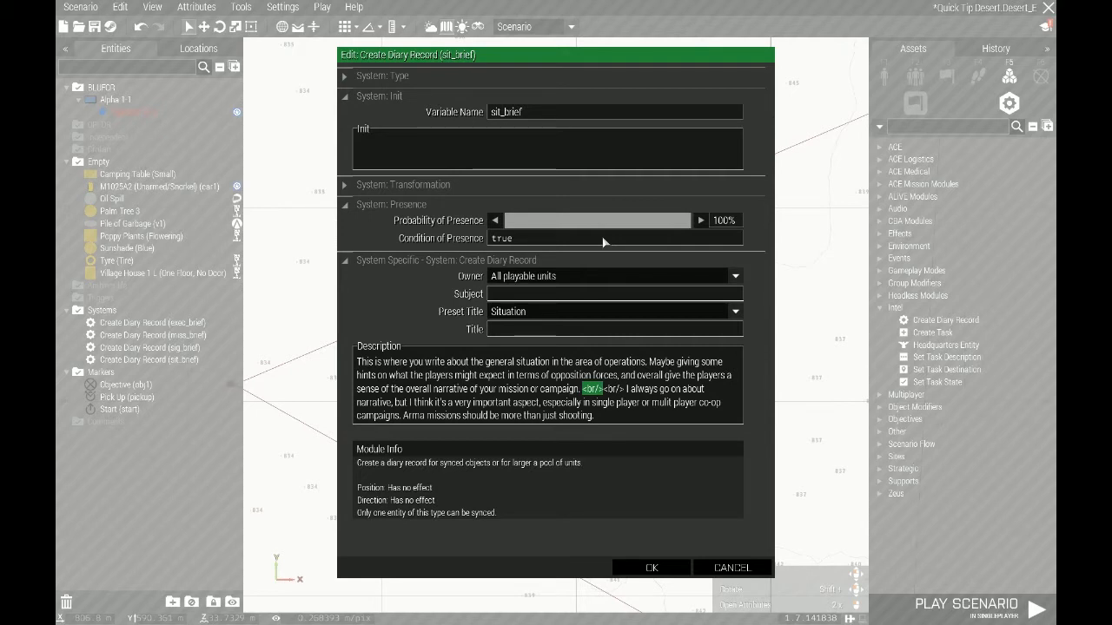
{"action": "mouse_move", "coordinate": [586, 398]}
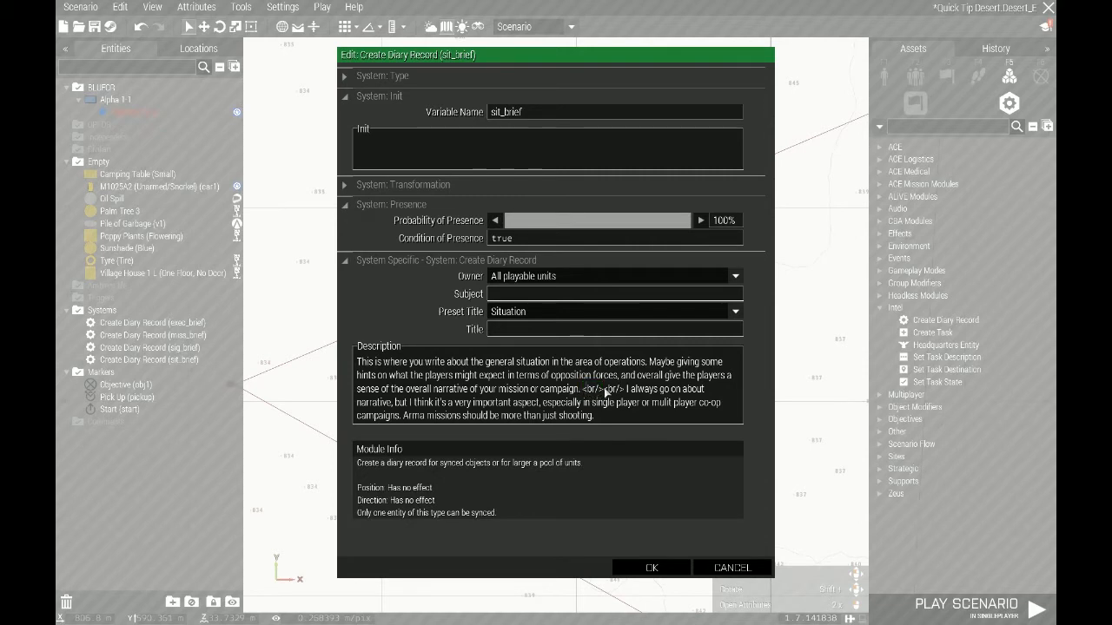
{"action": "mouse_move", "coordinate": [580, 398]}
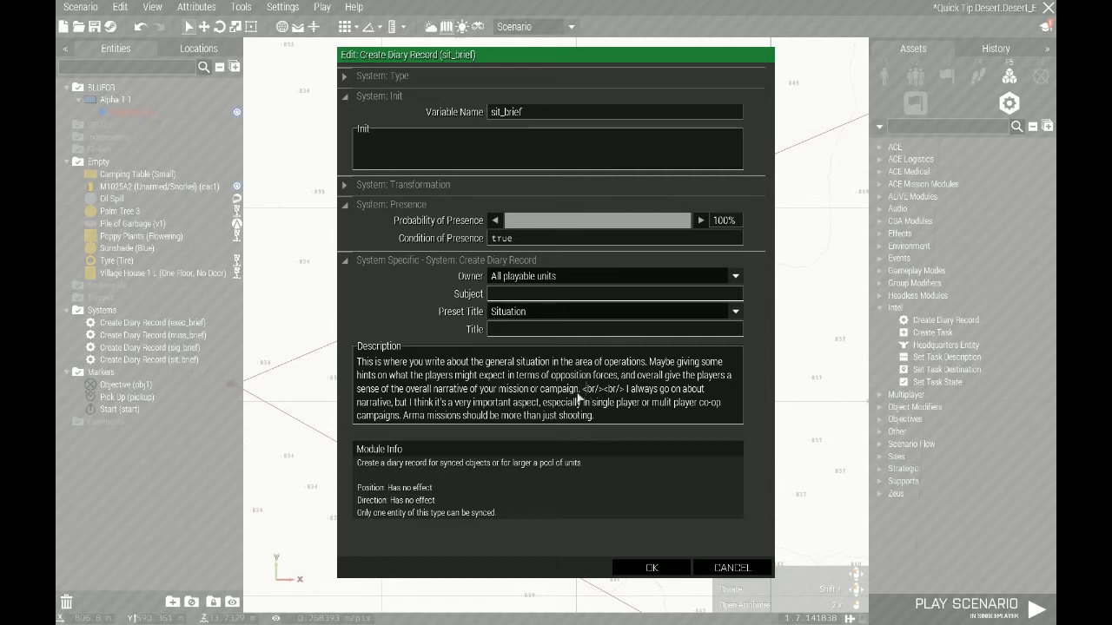
{"action": "double_click", "coordinate": [603, 388]}
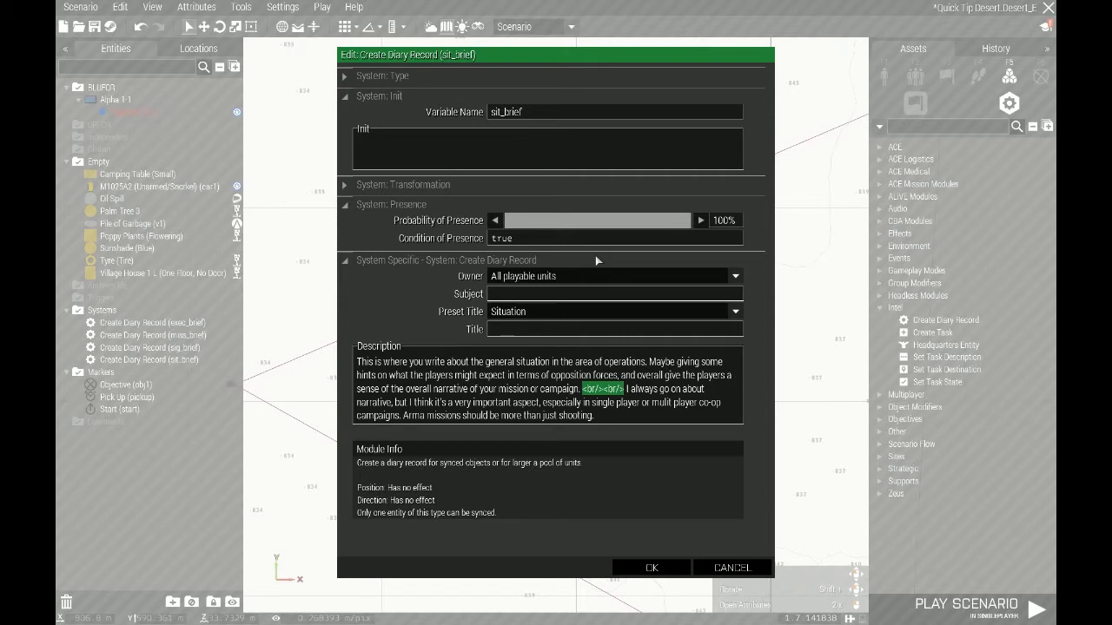
{"action": "mouse_move", "coordinate": [656, 567]}
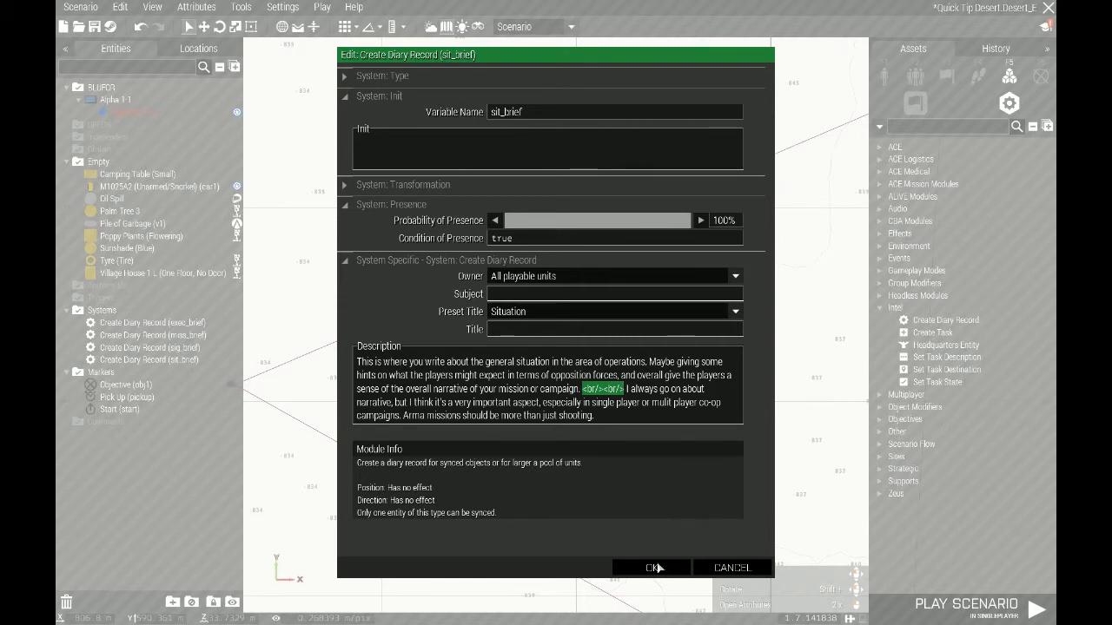
{"action": "left_click", "coordinate": [651, 567]}
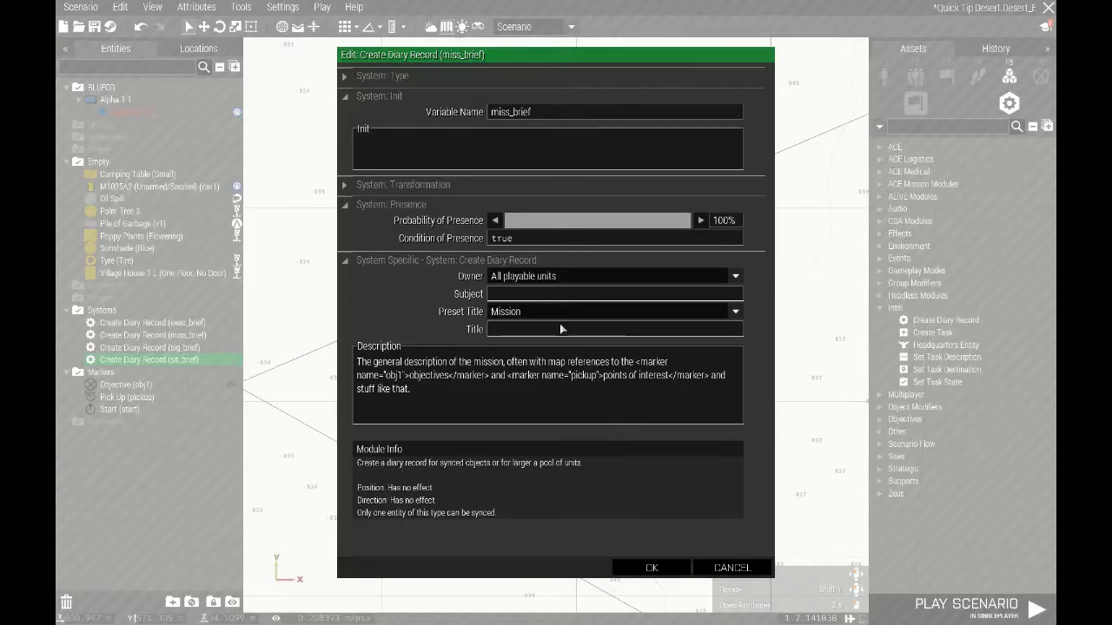
{"action": "mouse_move", "coordinate": [414, 388]}
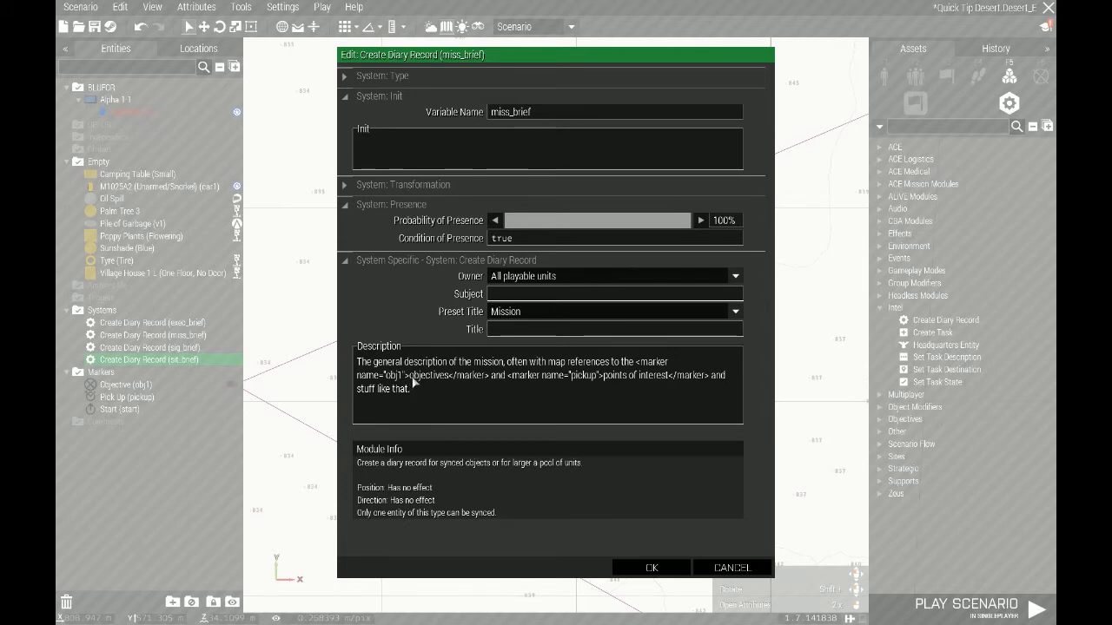
{"action": "mouse_move", "coordinate": [547, 378]}
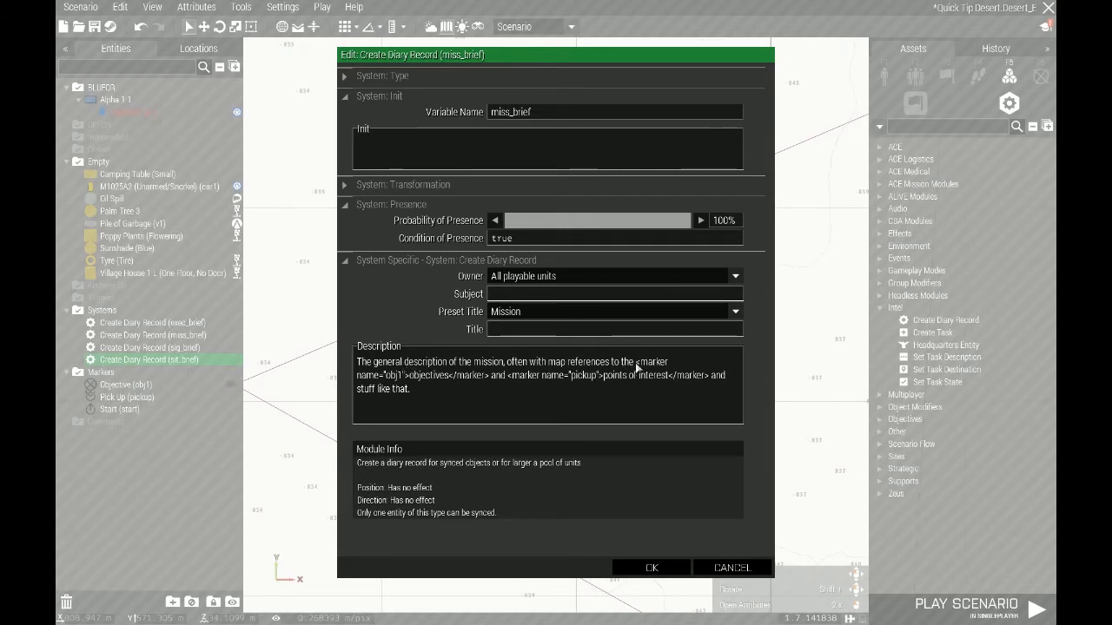
{"action": "left_click_drag", "start_coordinate": [638, 362], "coordinate": [489, 380]}
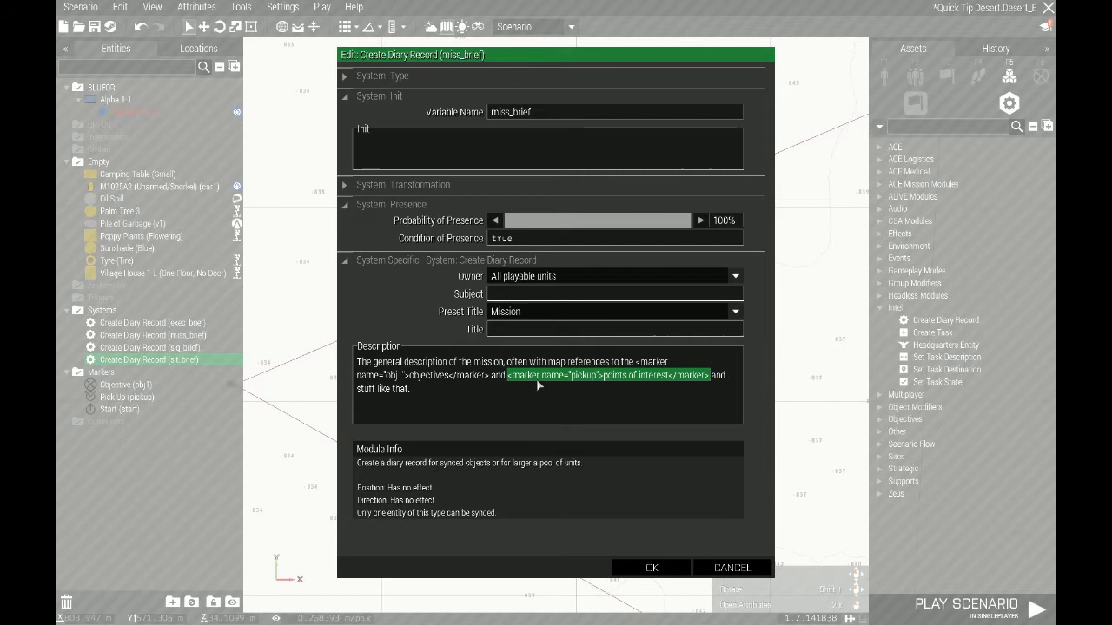
{"action": "mouse_move", "coordinate": [572, 380]}
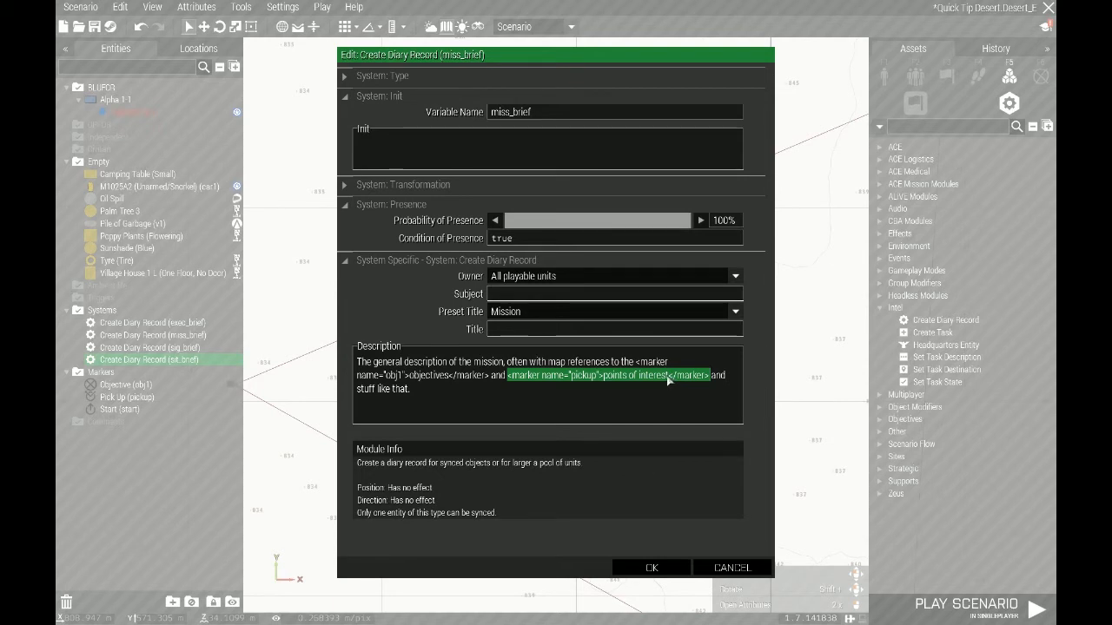
{"action": "mouse_move", "coordinate": [673, 380]}
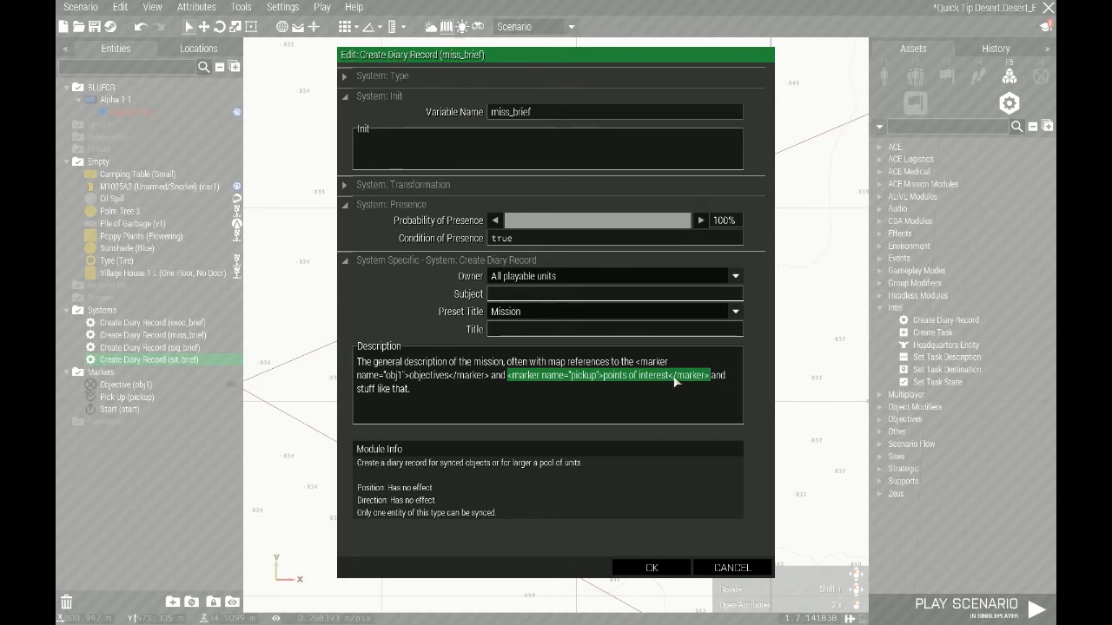
{"action": "mouse_move", "coordinate": [712, 383]}
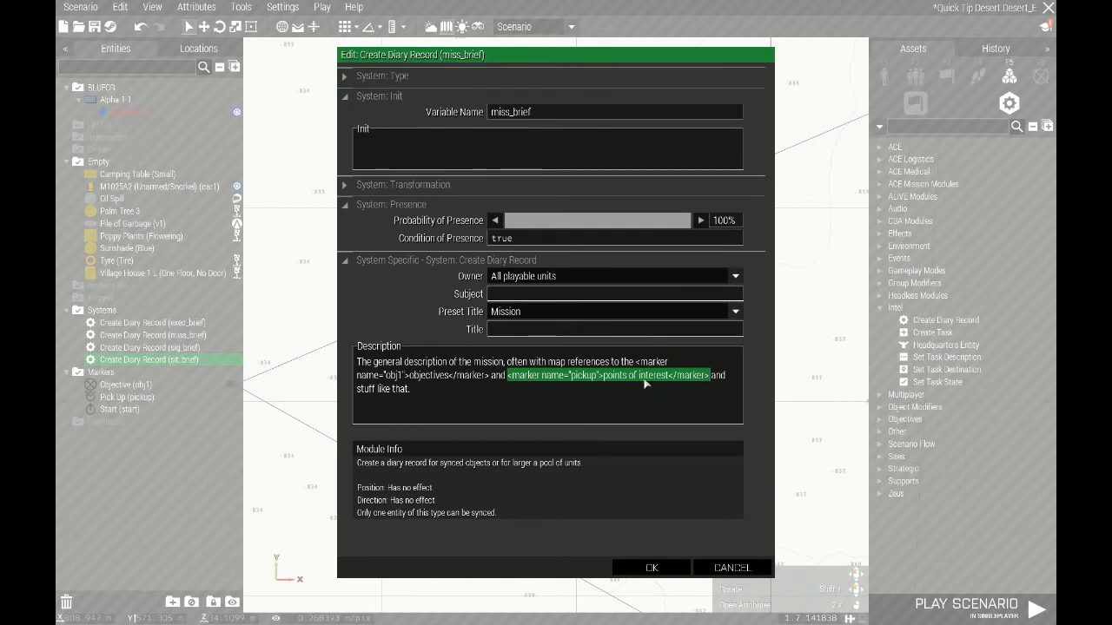
{"action": "mouse_move", "coordinate": [685, 382]}
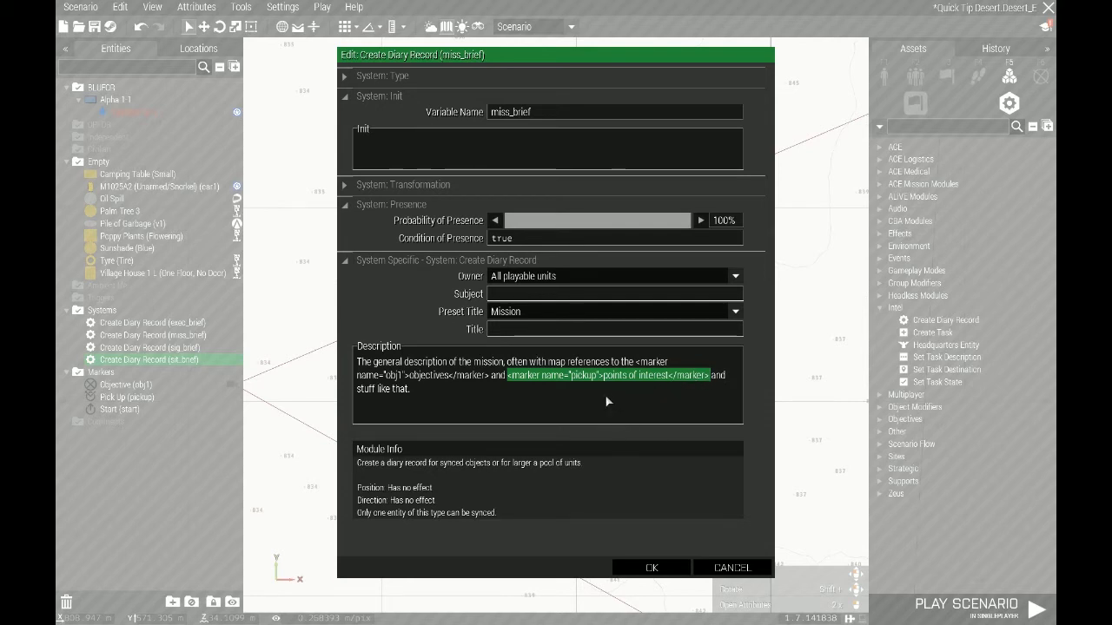
{"action": "mouse_move", "coordinate": [582, 412]}
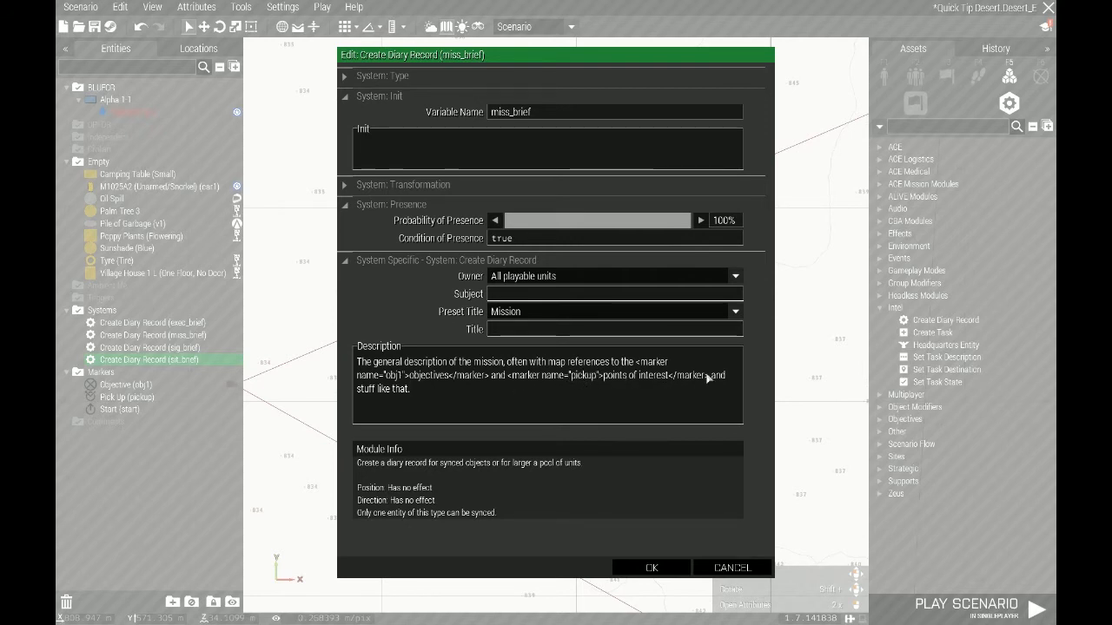
{"action": "mouse_move", "coordinate": [631, 395]}
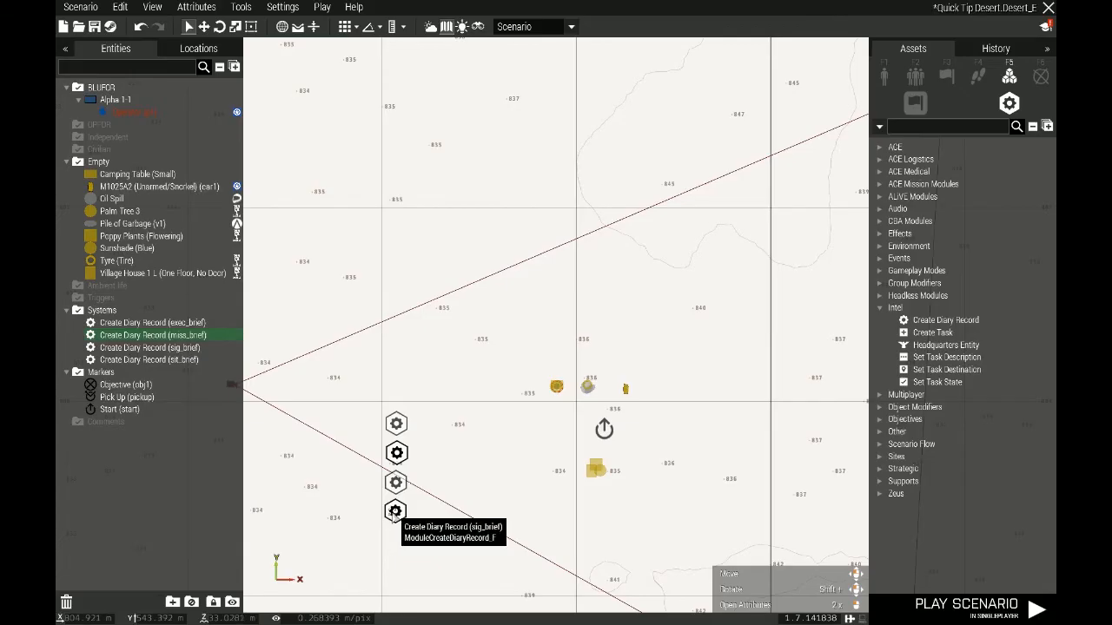
Step: Open sig_brief's attributes and highlight the green font color and size-28 tags
{"action": "double_click", "coordinate": [396, 511]}
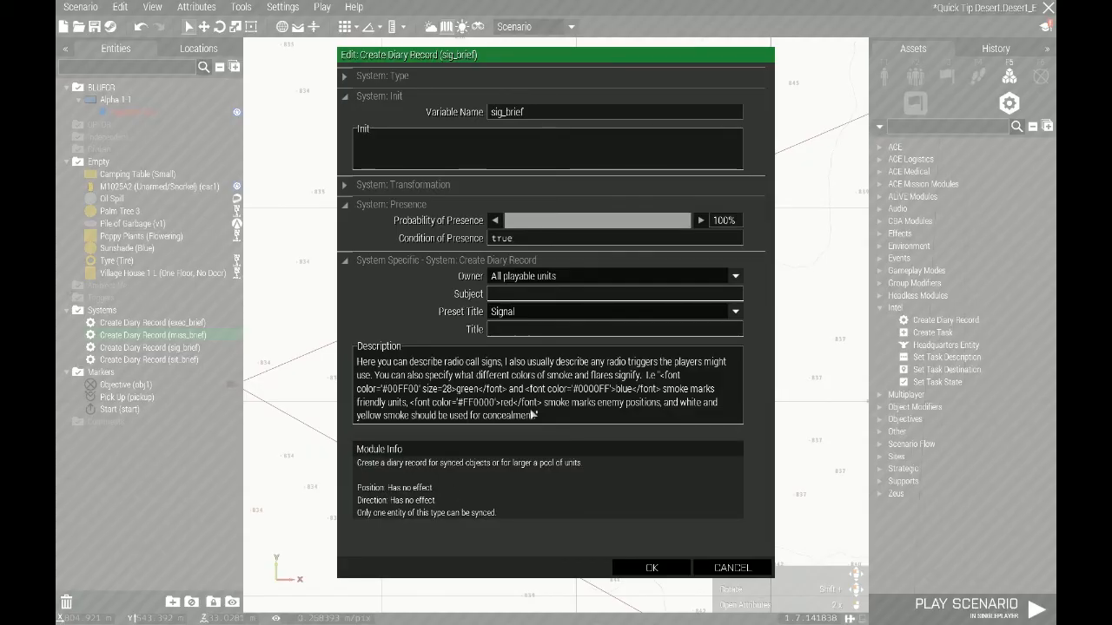
{"action": "mouse_move", "coordinate": [662, 380]}
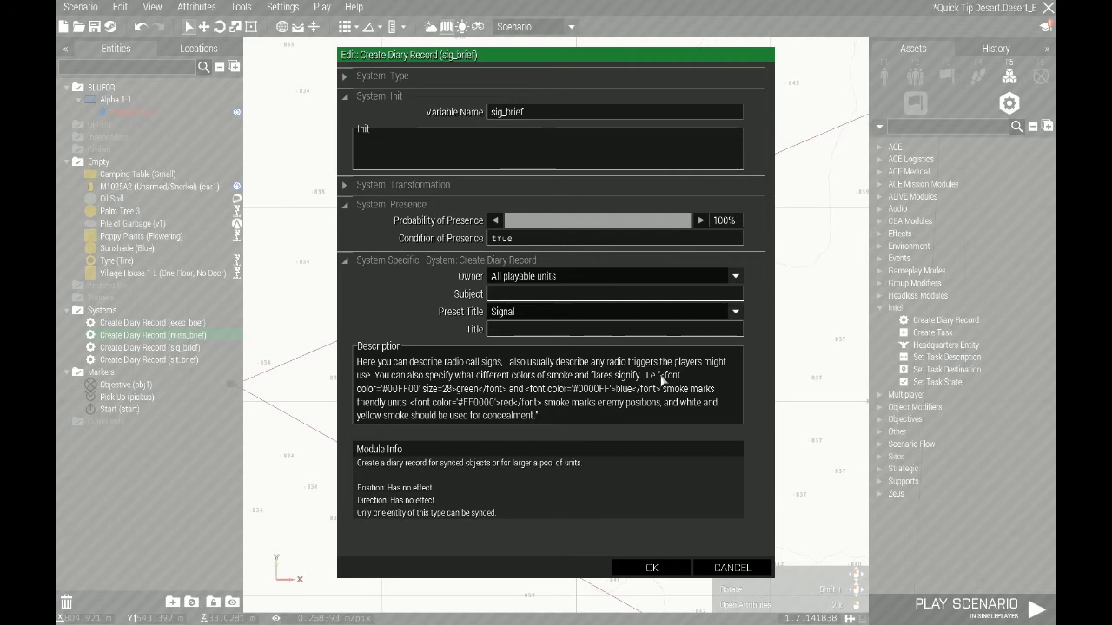
{"action": "left_click_drag", "start_coordinate": [670, 374], "coordinate": [506, 392]}
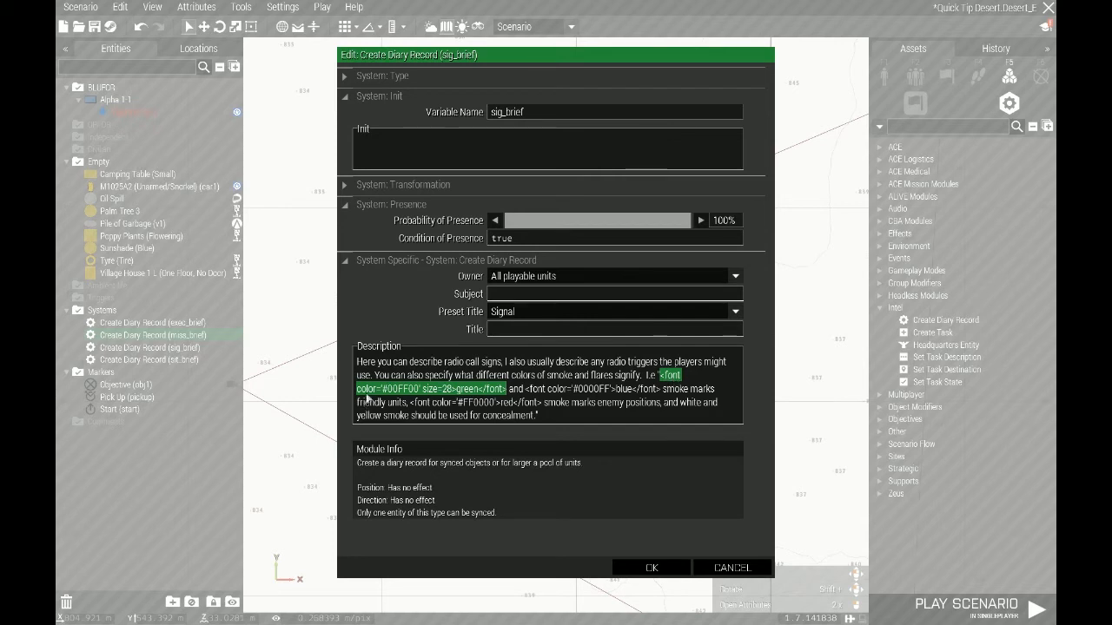
{"action": "mouse_move", "coordinate": [408, 396]}
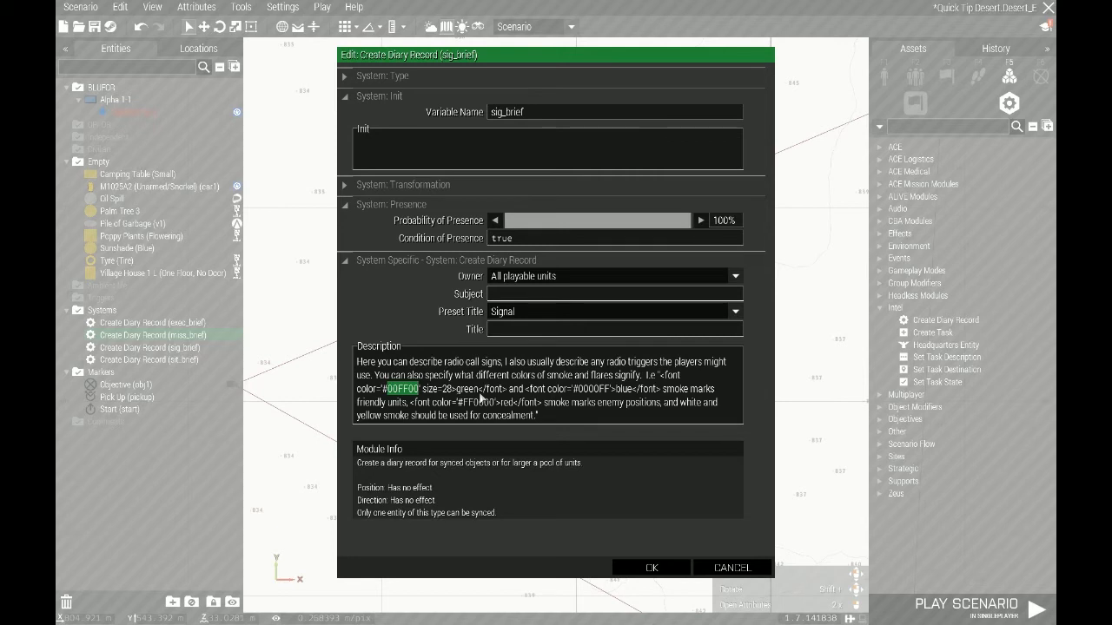
{"action": "mouse_move", "coordinate": [322, 398]}
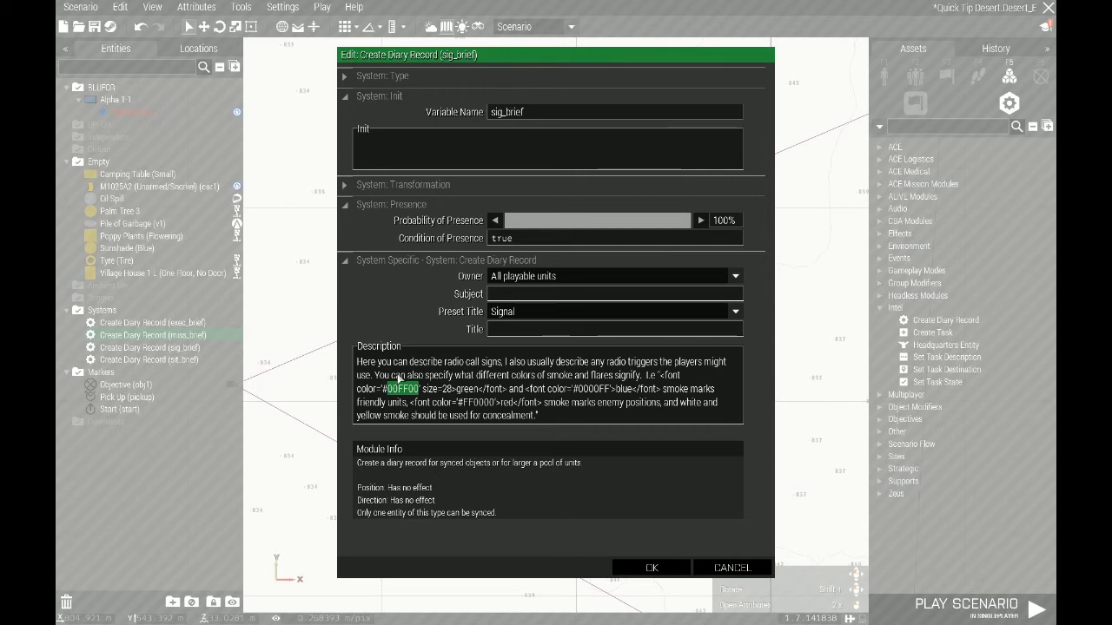
{"action": "mouse_move", "coordinate": [478, 395]}
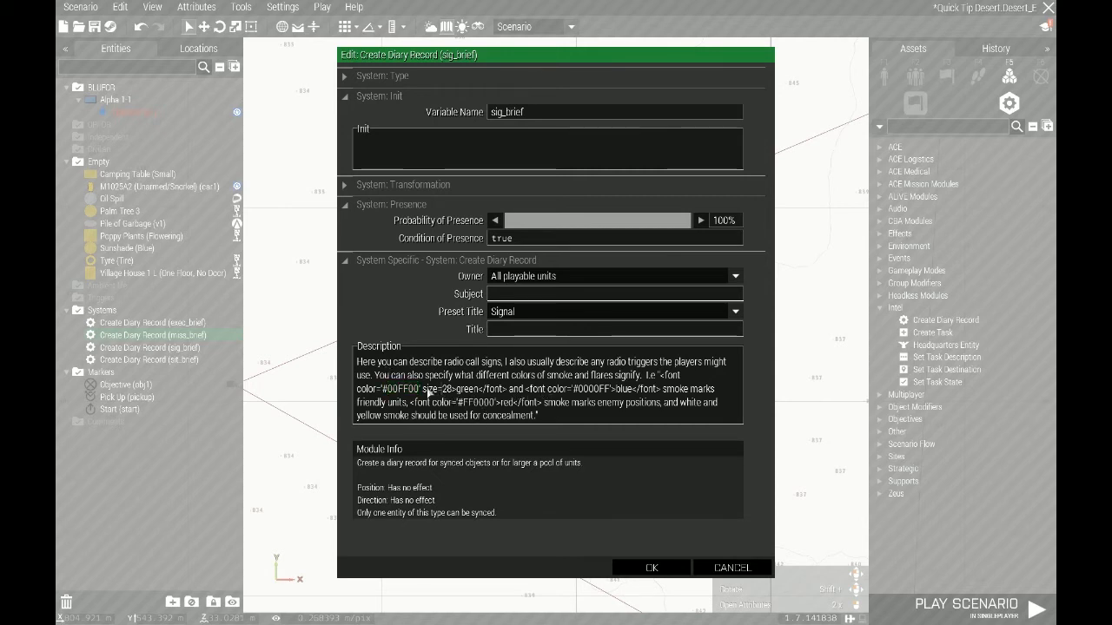
{"action": "double_click", "coordinate": [433, 389]}
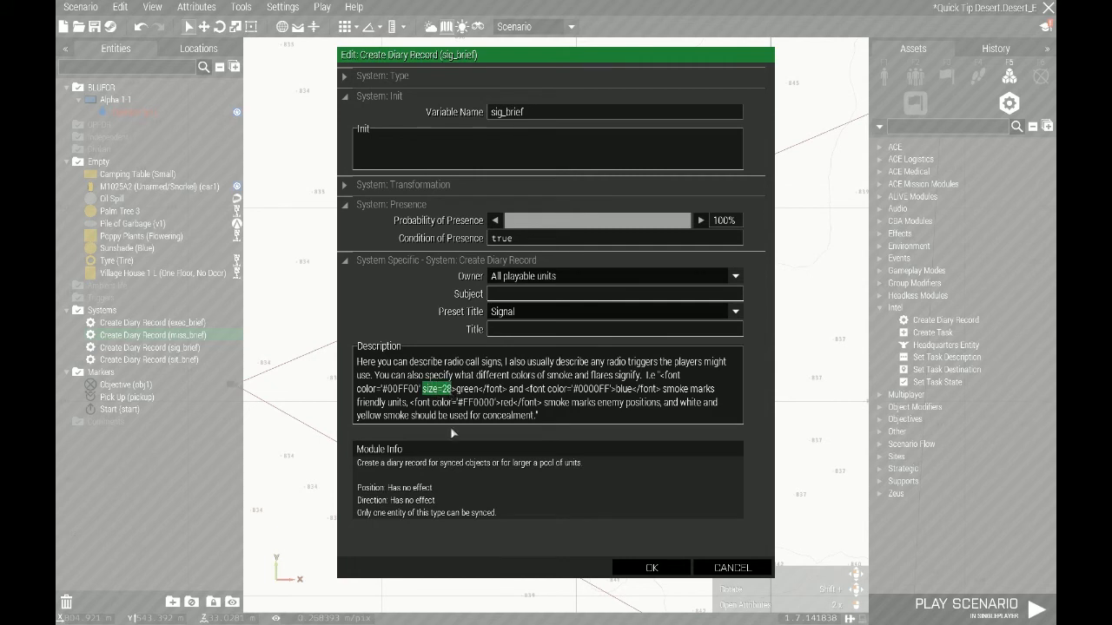
{"action": "mouse_move", "coordinate": [443, 435]}
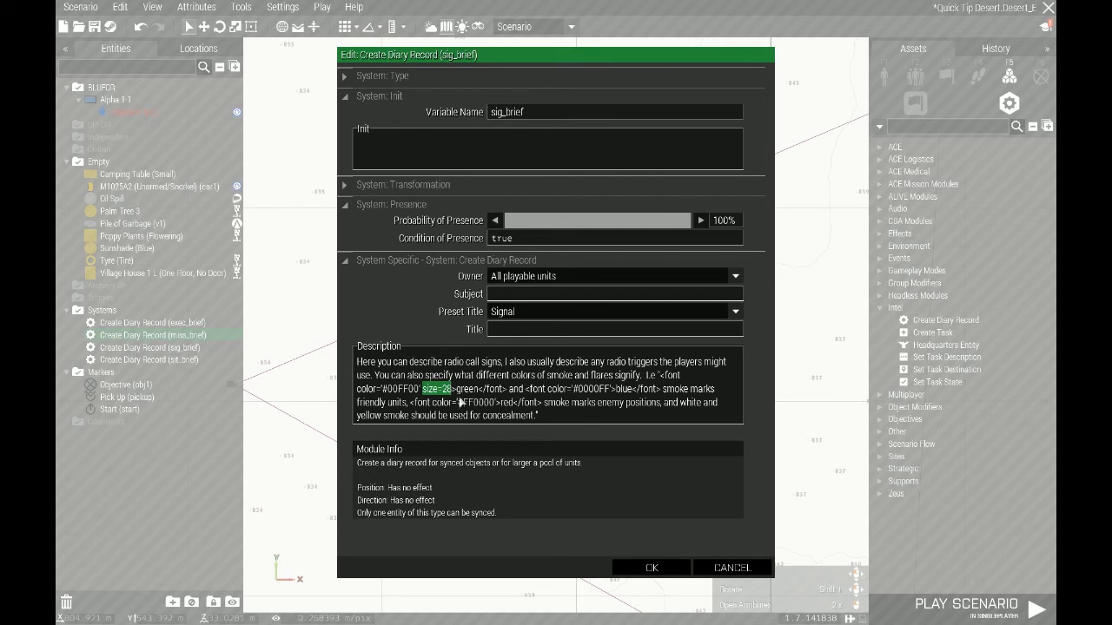
{"action": "mouse_move", "coordinate": [458, 404]}
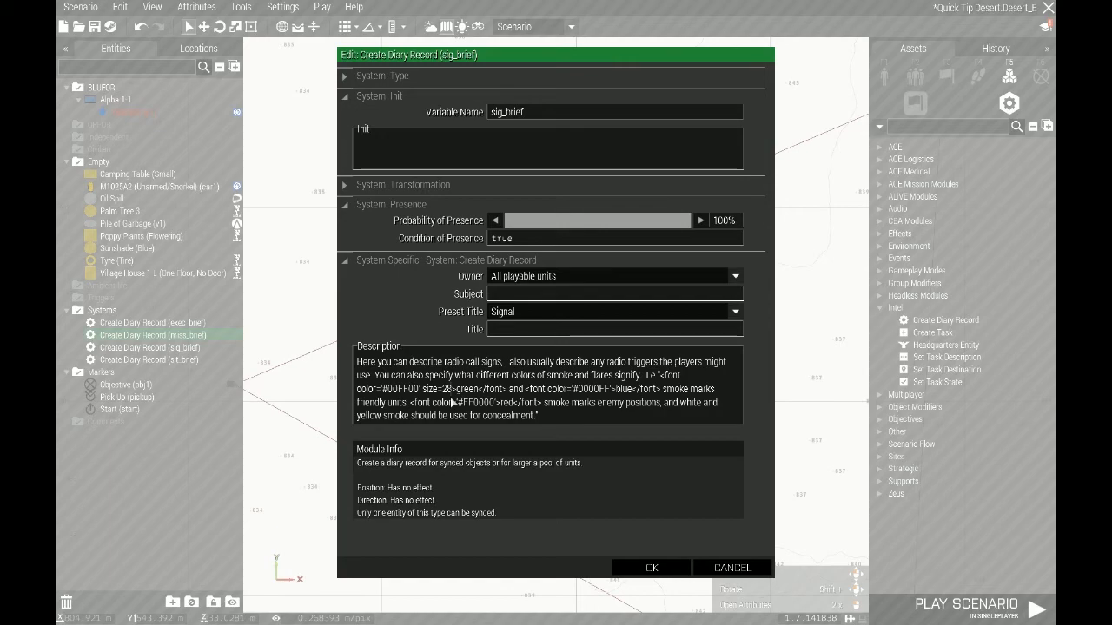
Step: Close sig_brief's settings and start Play in SP with Briefing
{"action": "left_click", "coordinate": [650, 567]}
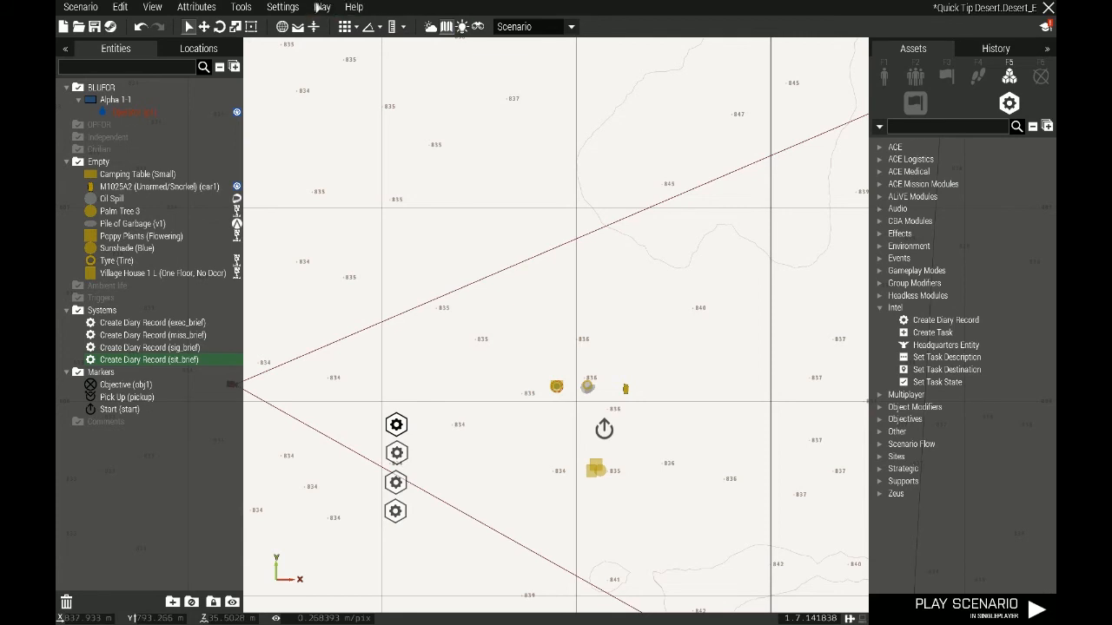
{"action": "left_click", "coordinate": [321, 6]}
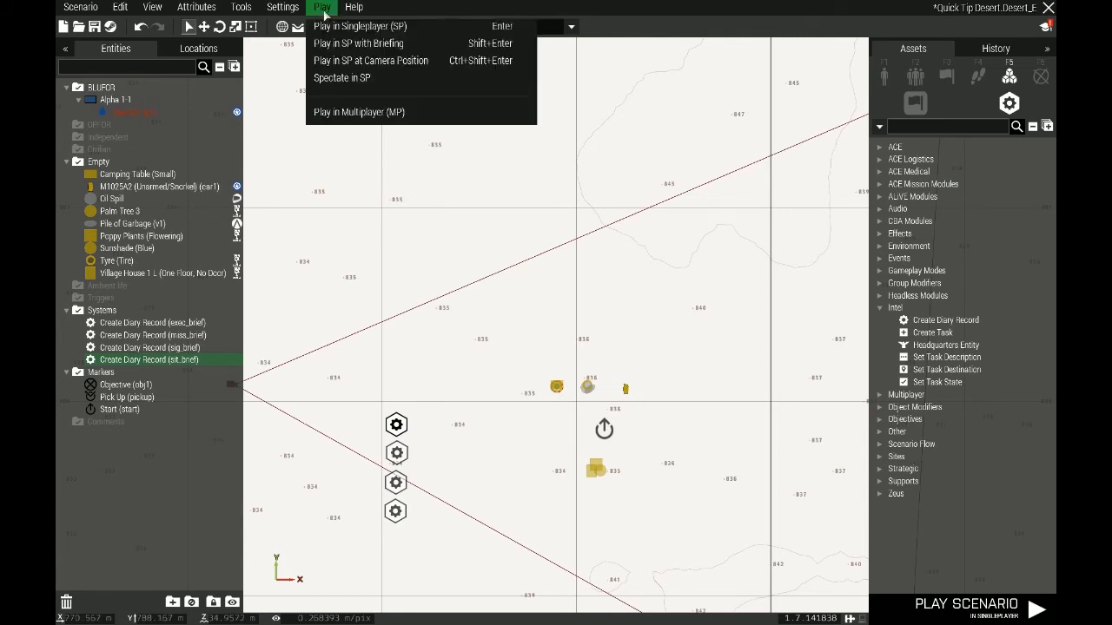
{"action": "left_click", "coordinate": [359, 26]}
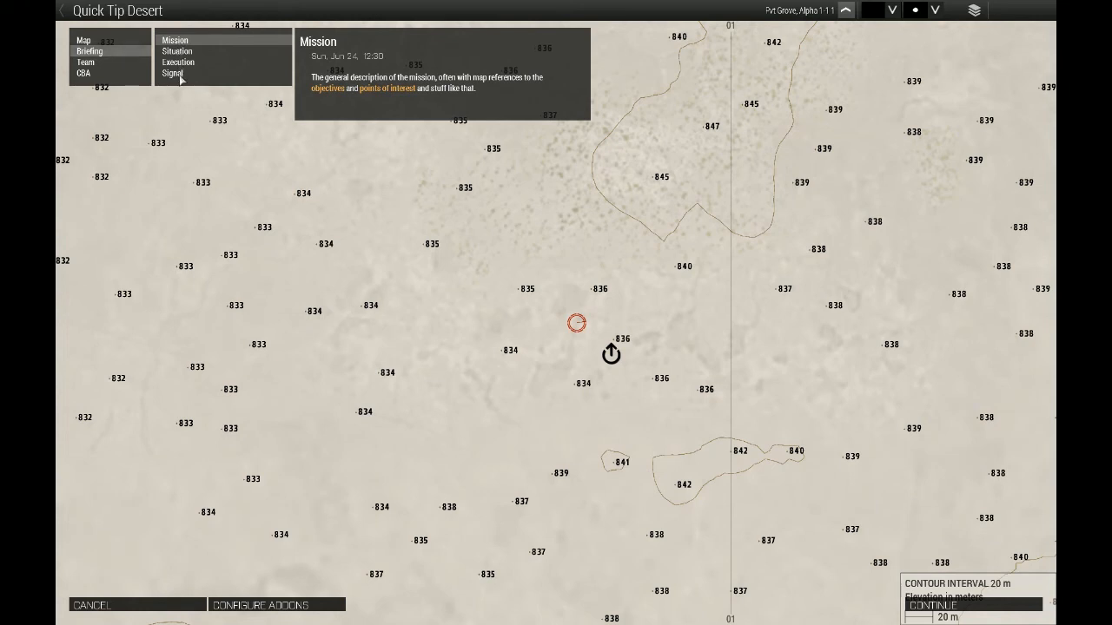
{"action": "mouse_move", "coordinate": [180, 80]}
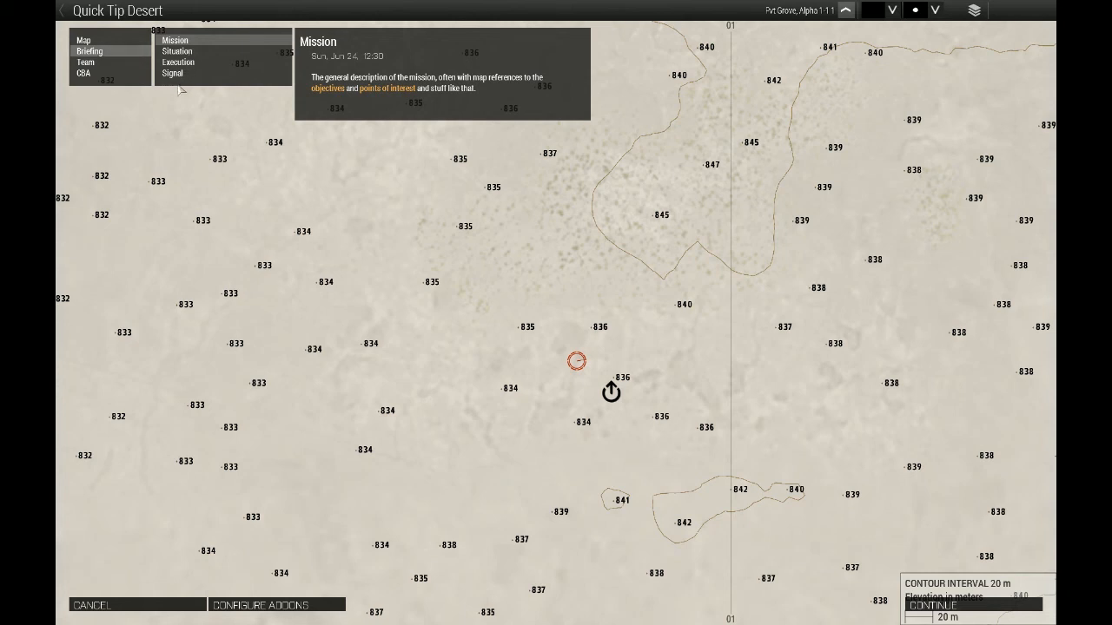
{"action": "mouse_move", "coordinate": [179, 83]}
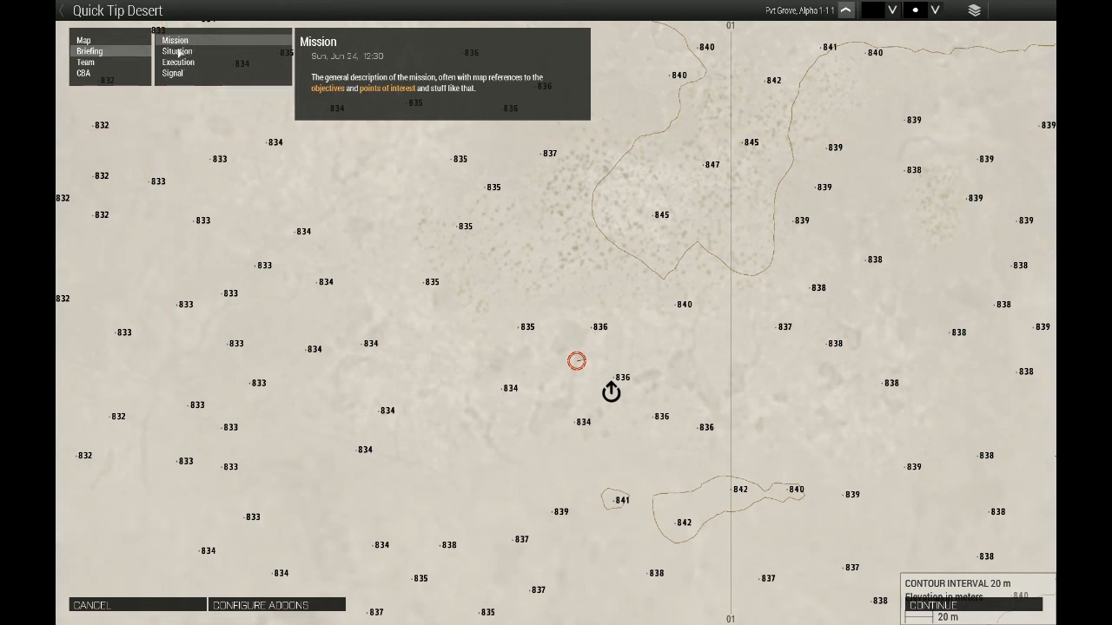
{"action": "mouse_move", "coordinate": [181, 78]}
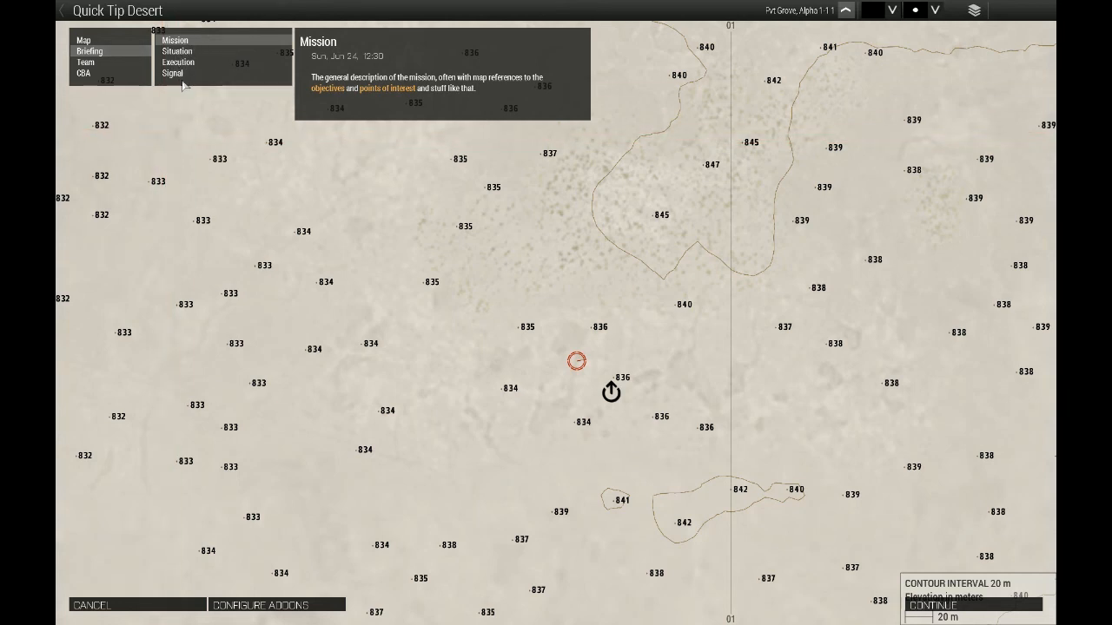